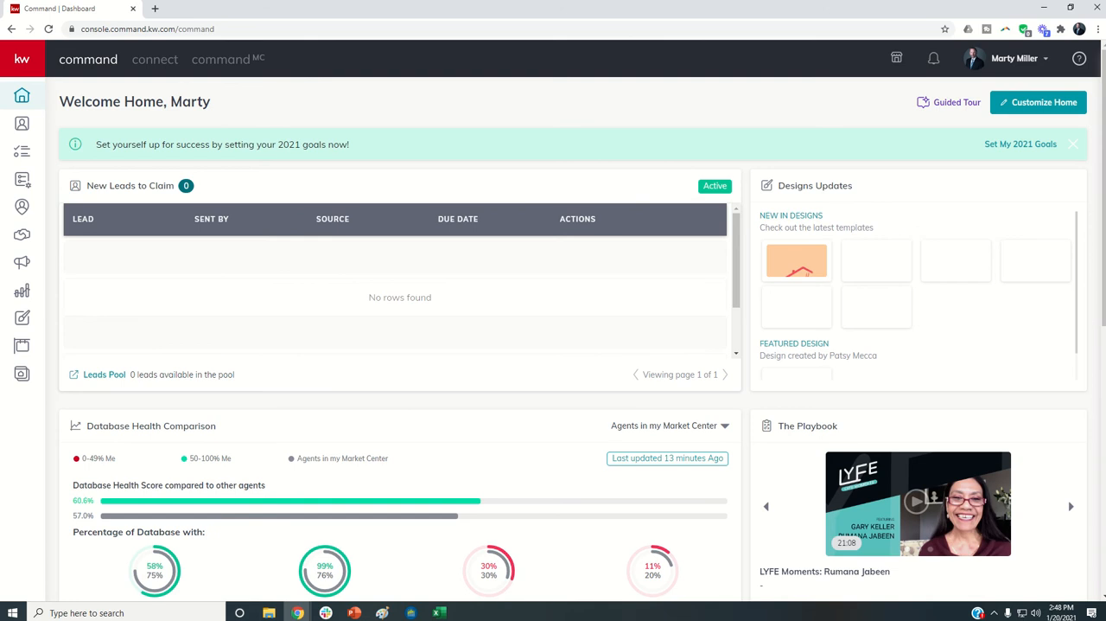
pyautogui.moveTo(249, 216)
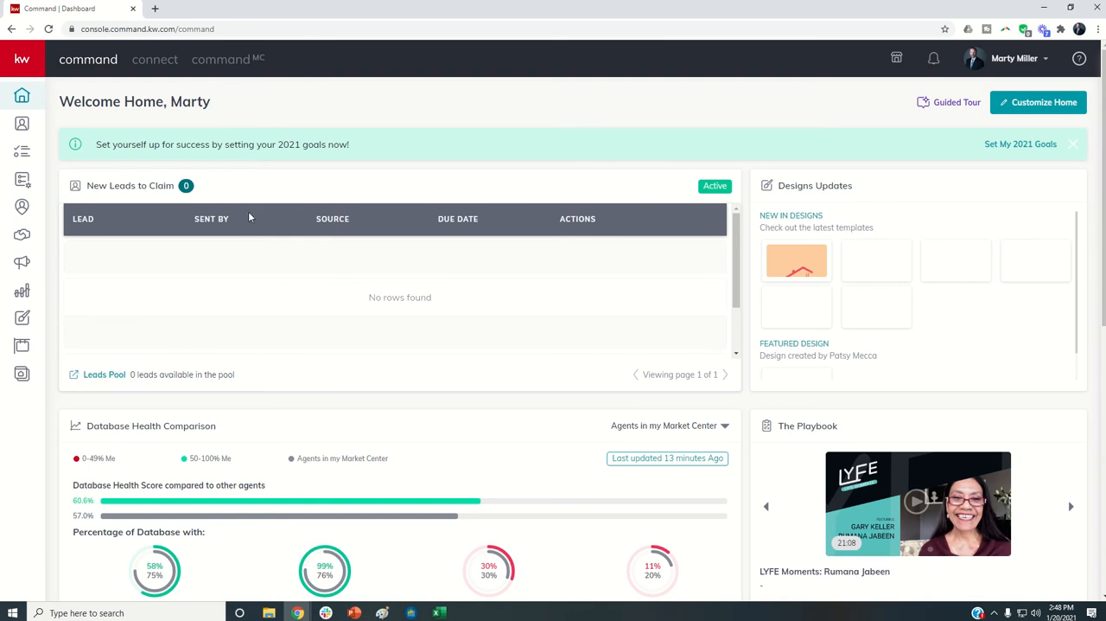
pyautogui.moveTo(260, 204)
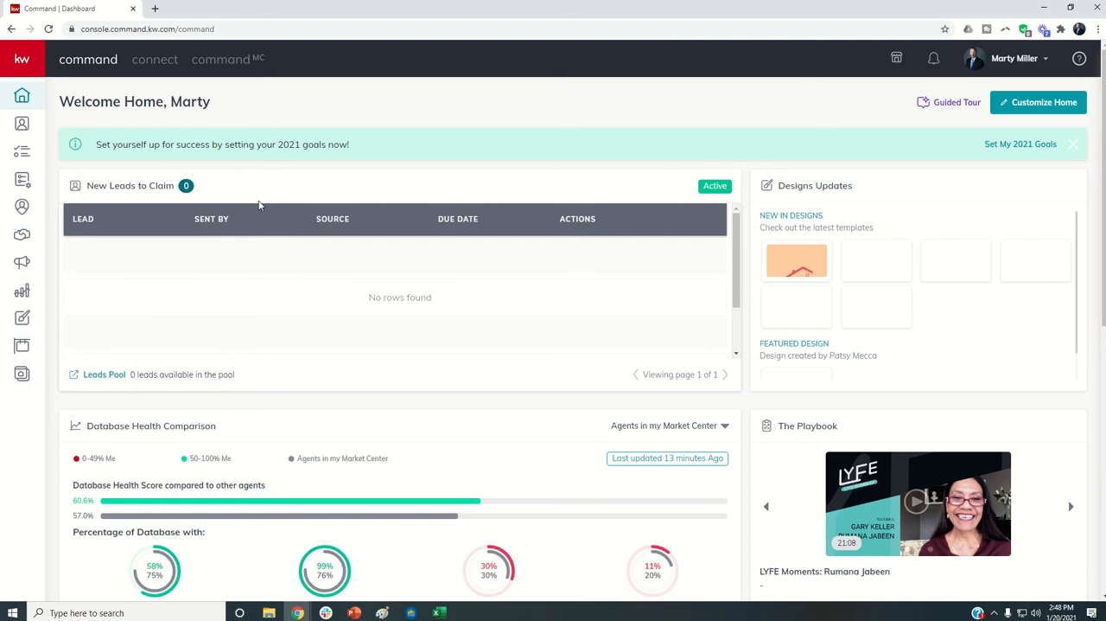
pyautogui.moveTo(270, 192)
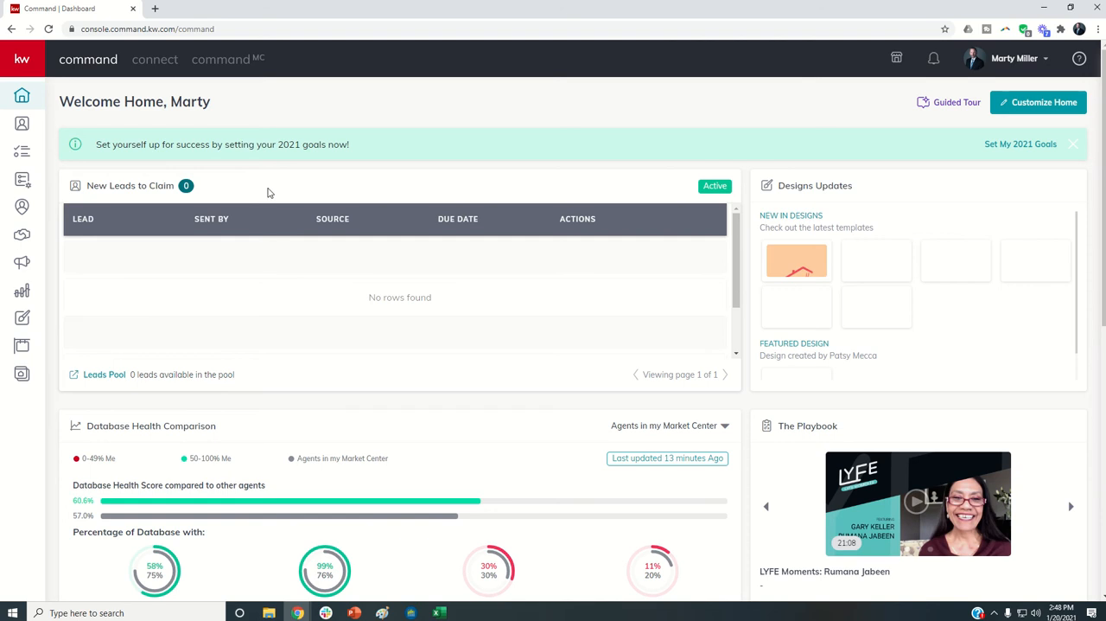
pyautogui.moveTo(20, 205)
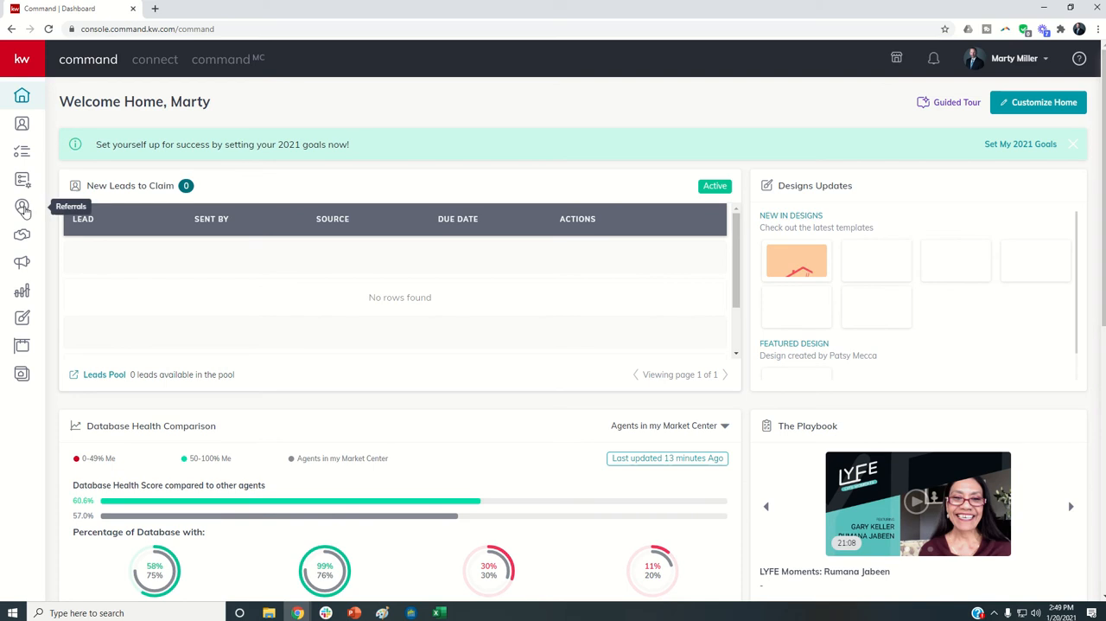
# Show the team Opportunities pipelines filtered to a single assignee's listings, buyers and leases
pyautogui.click(21, 236)
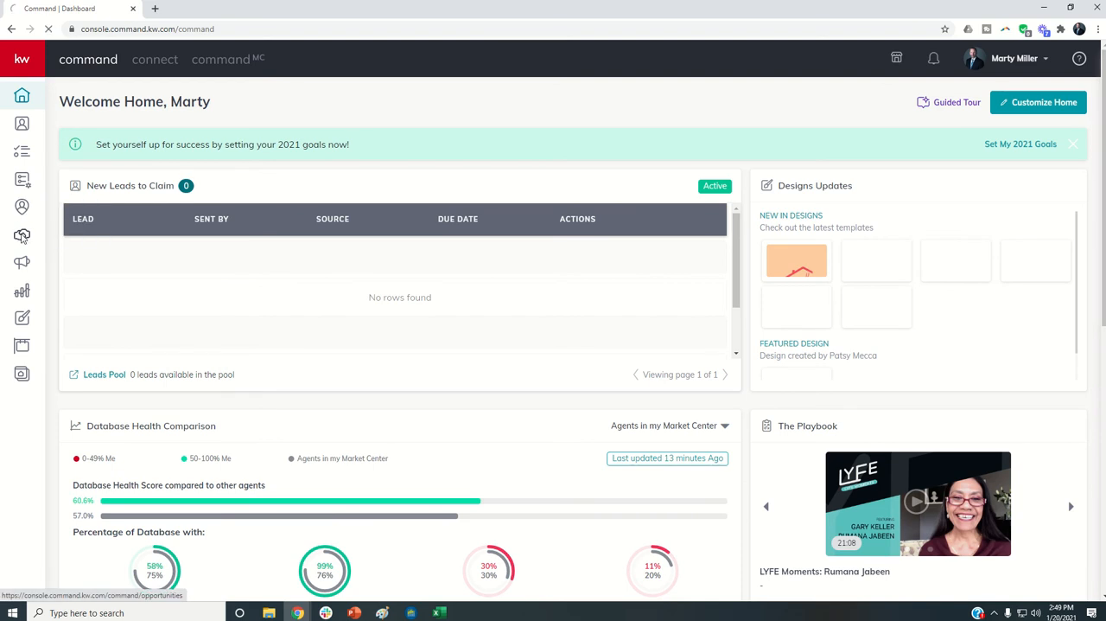
pyautogui.click(20, 235)
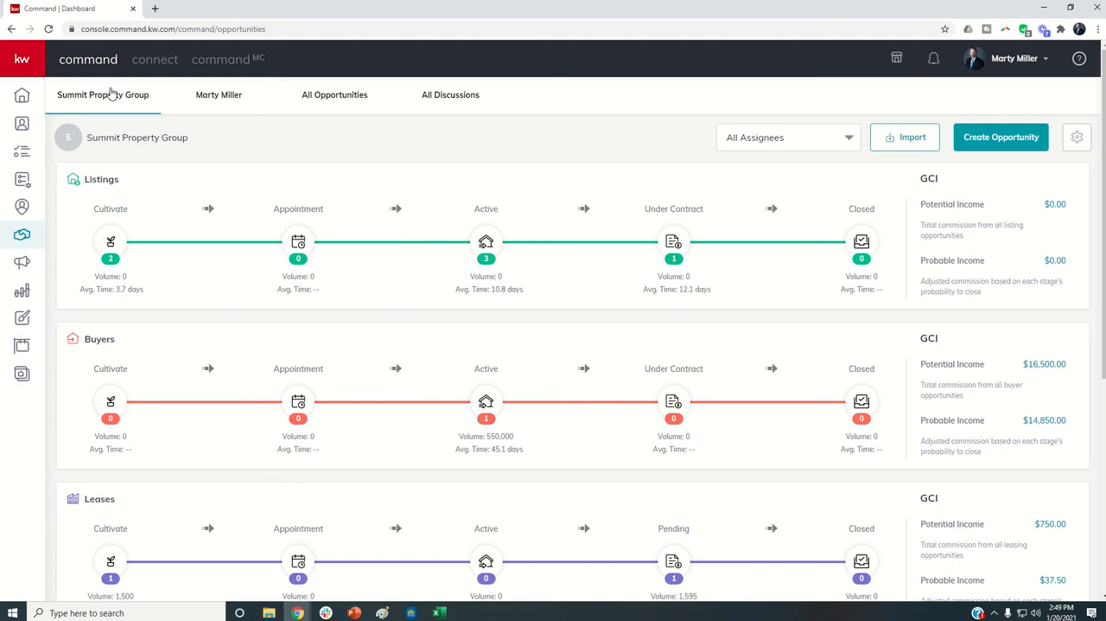
pyautogui.click(787, 137)
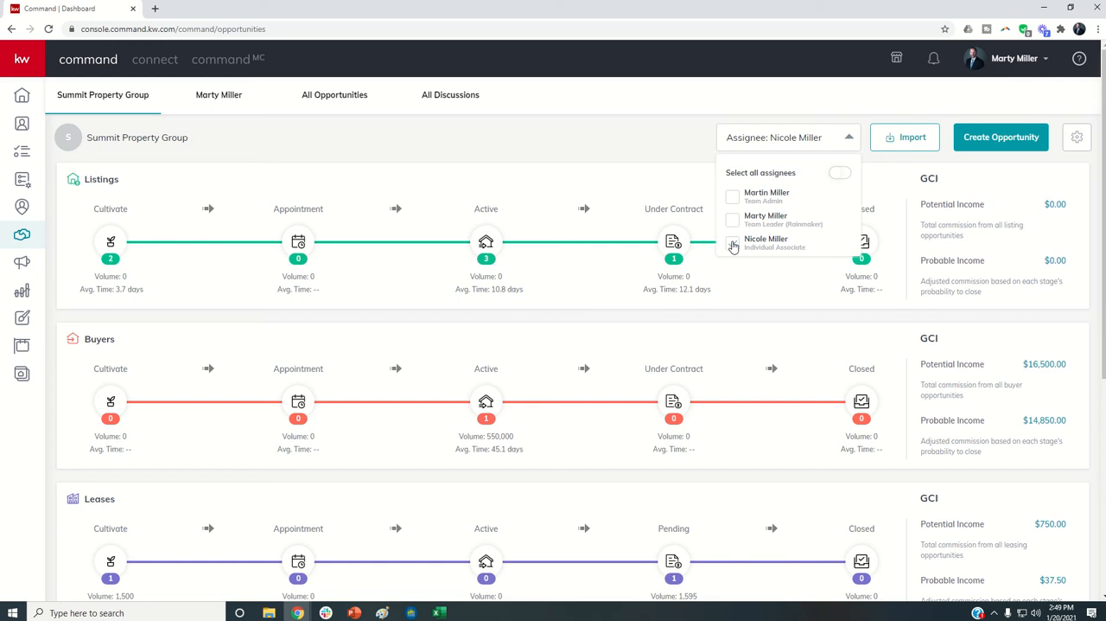
pyautogui.click(734, 195)
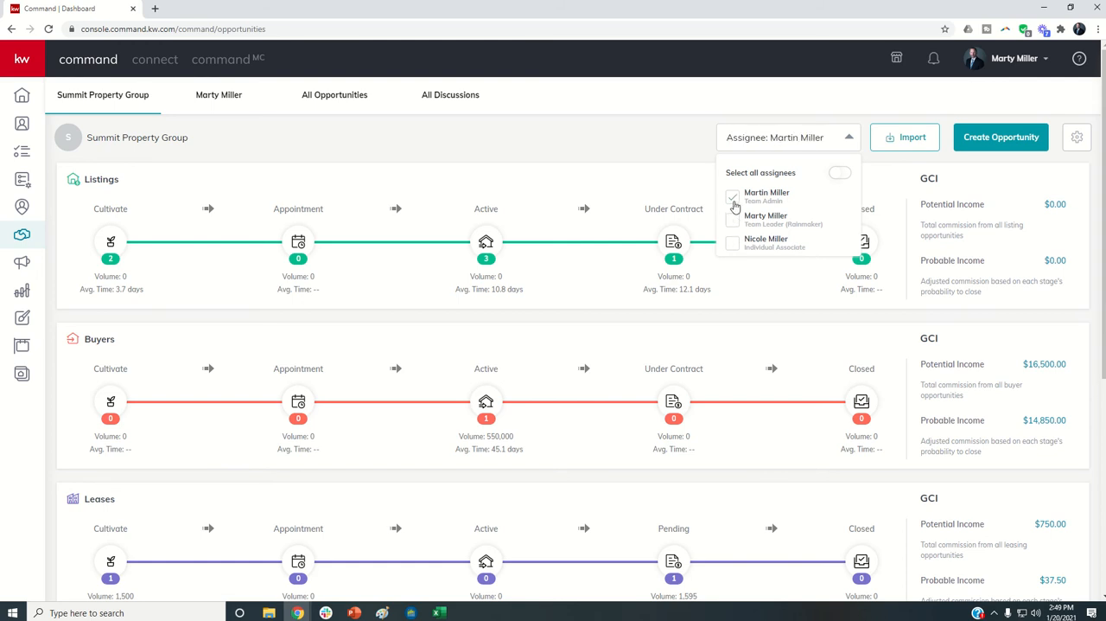
pyautogui.click(766, 238)
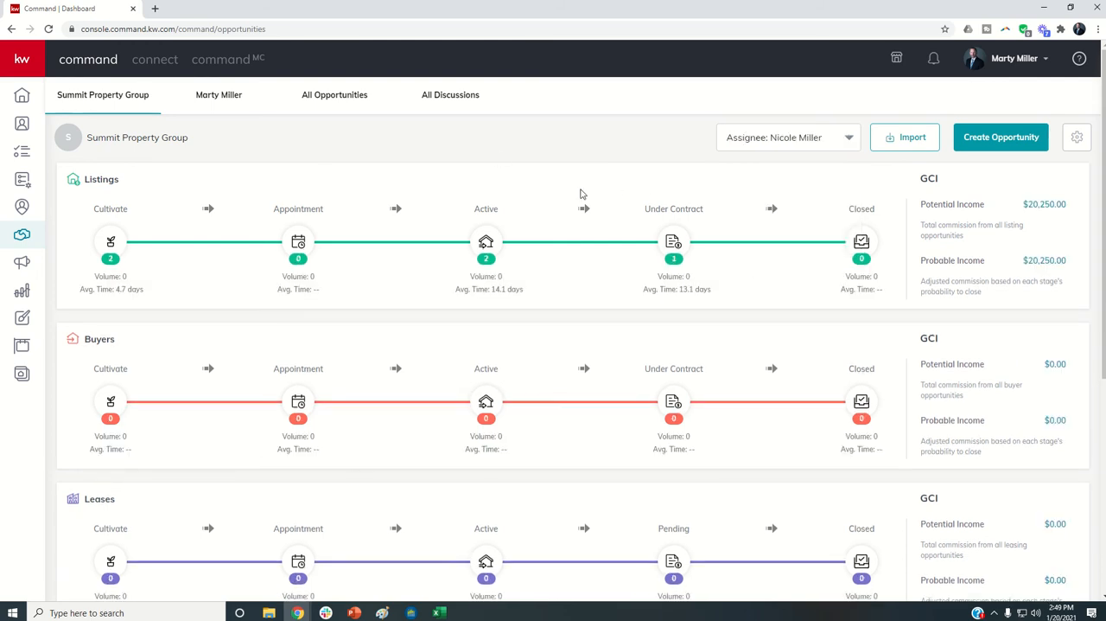
pyautogui.moveTo(481, 273)
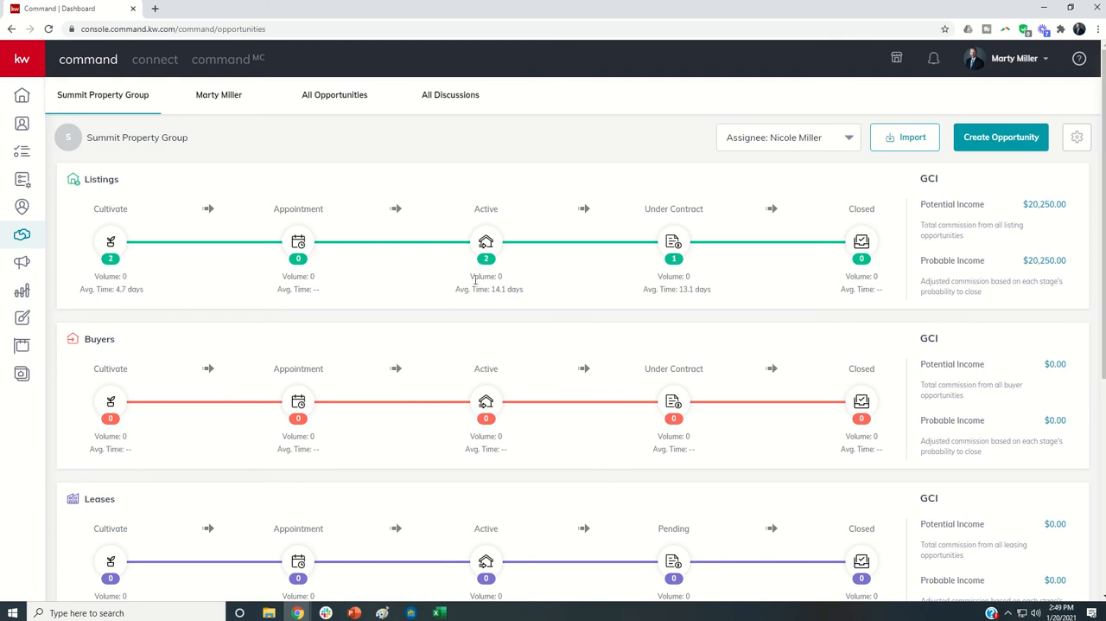
# View the active sample listing's Documents, briefly its Offers, and show the Closed-stage checklist
pyautogui.click(486, 251)
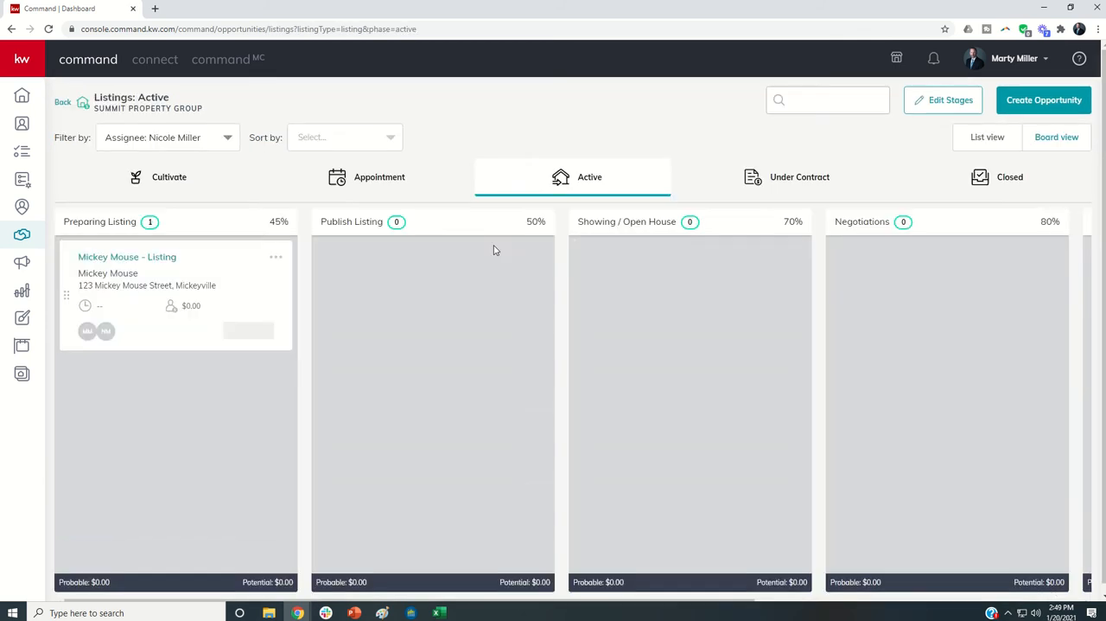
pyautogui.click(128, 256)
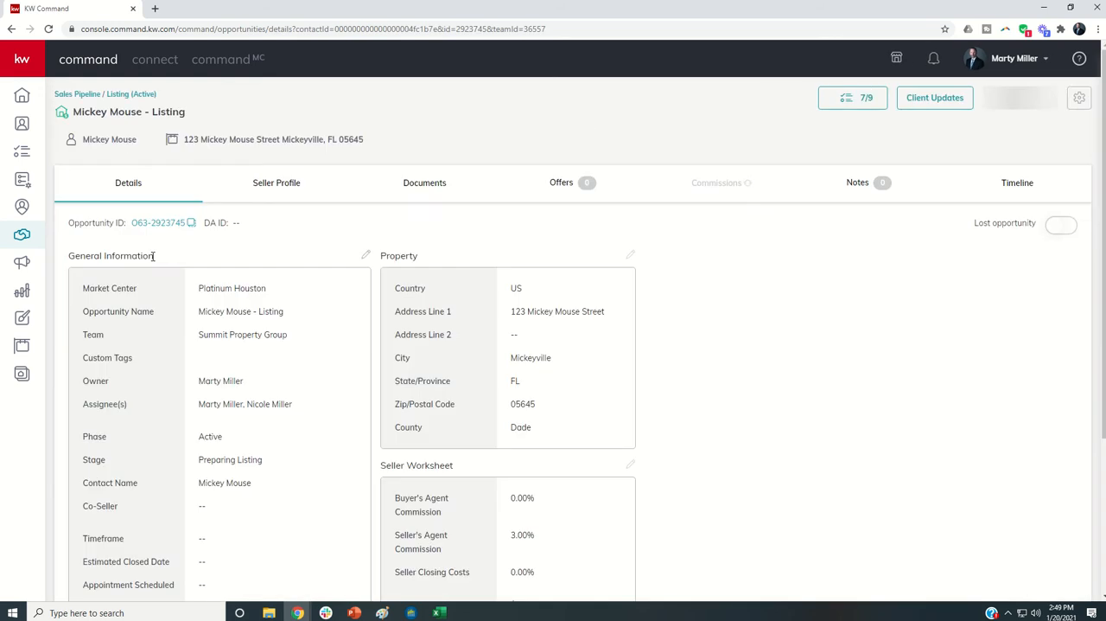
pyautogui.click(425, 183)
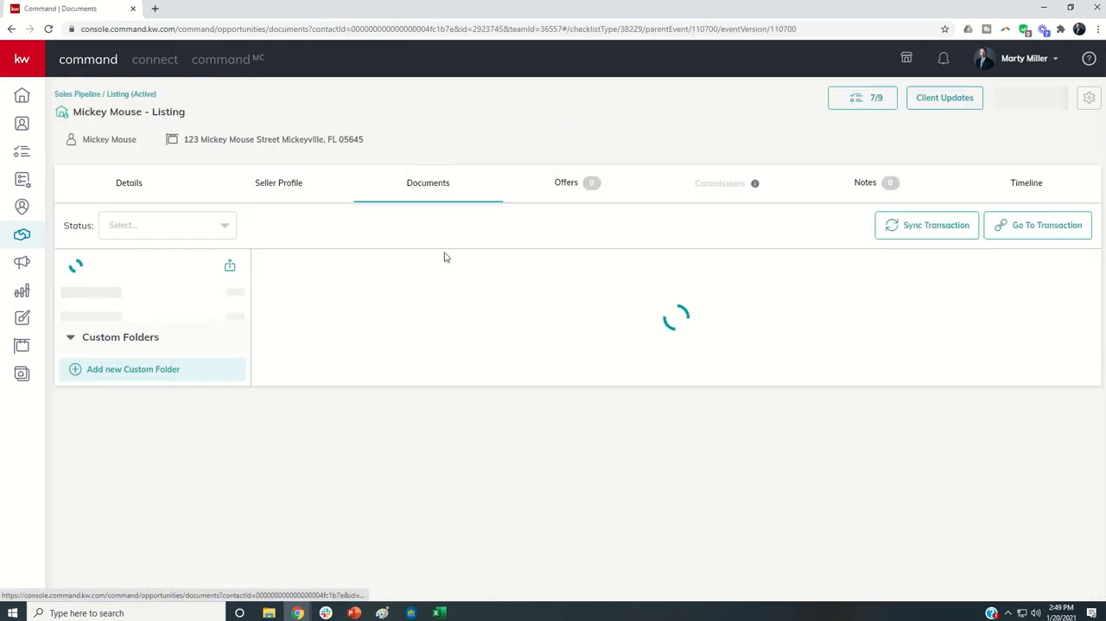
pyautogui.click(567, 183)
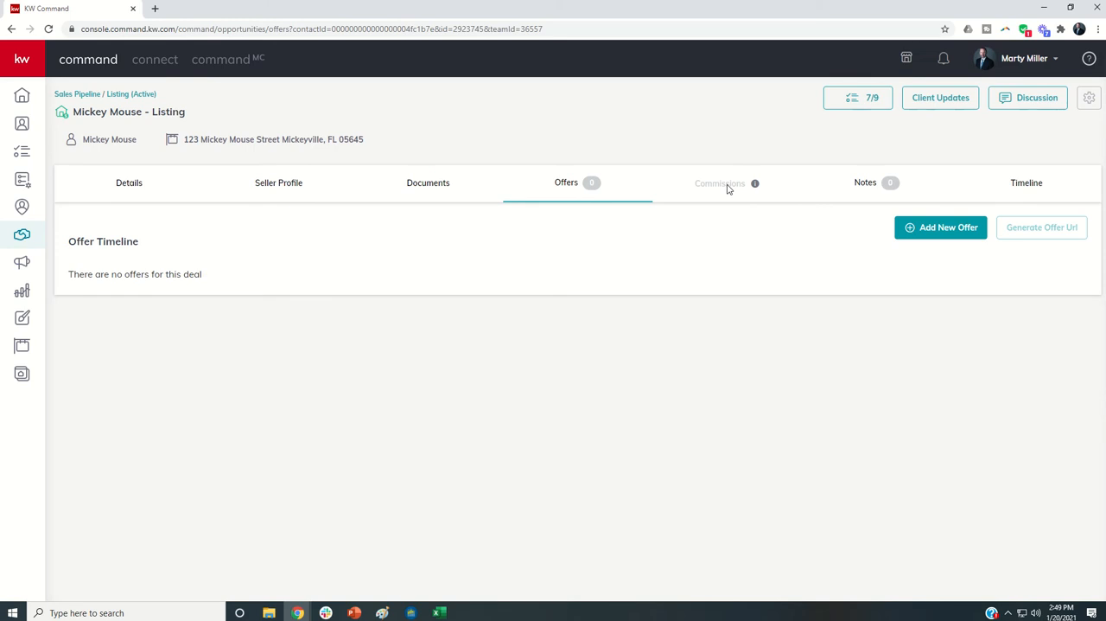
pyautogui.click(425, 183)
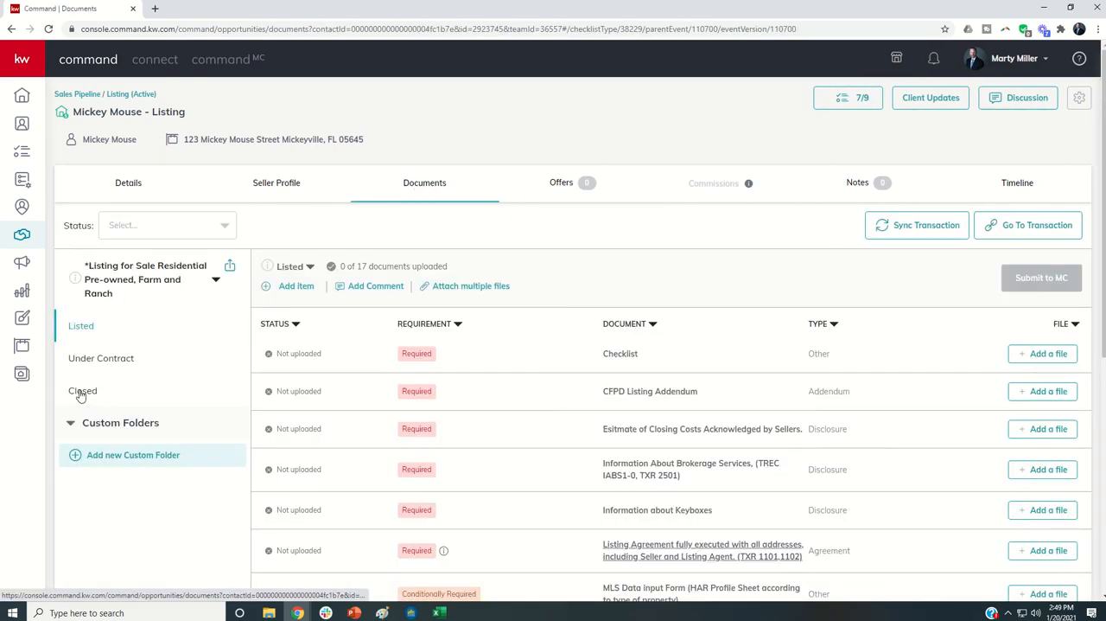
pyautogui.click(83, 389)
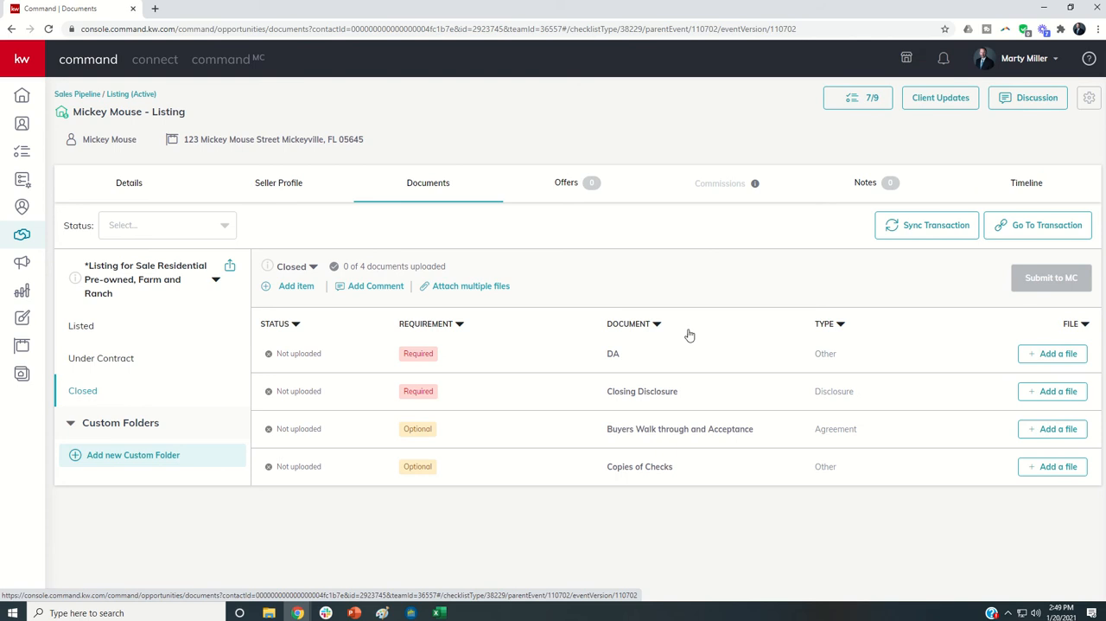
pyautogui.moveTo(605, 362)
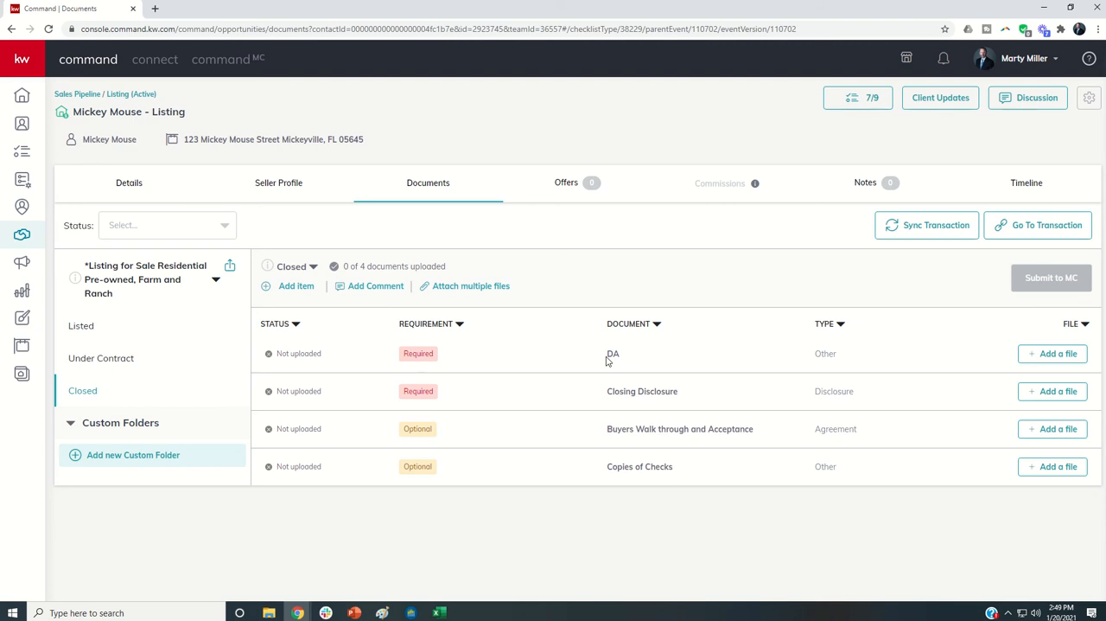
pyautogui.moveTo(626, 356)
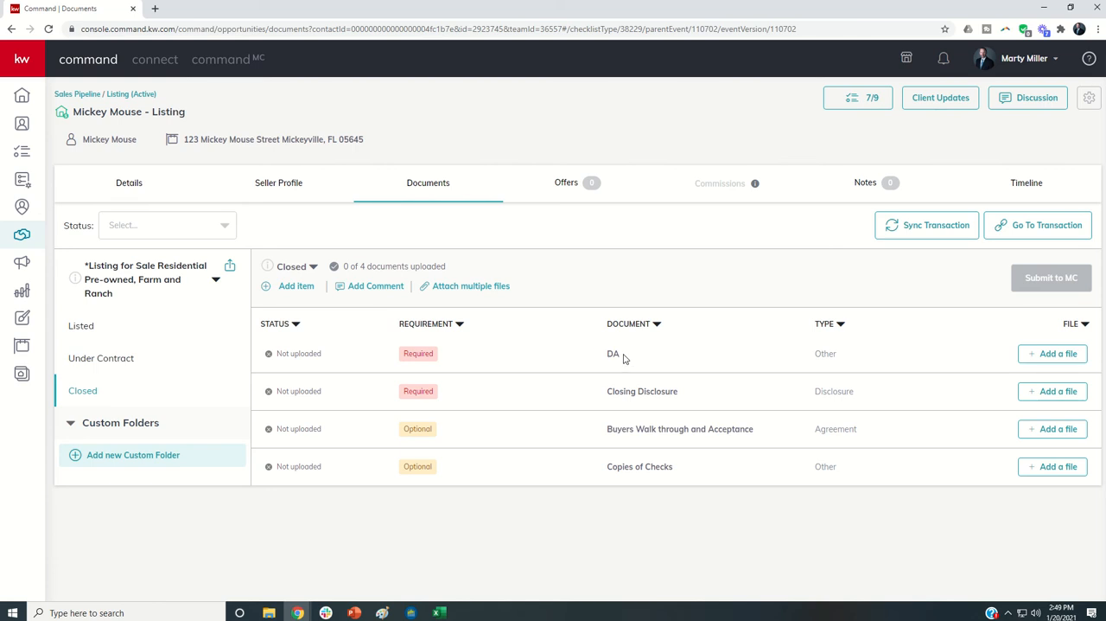
pyautogui.moveTo(401, 238)
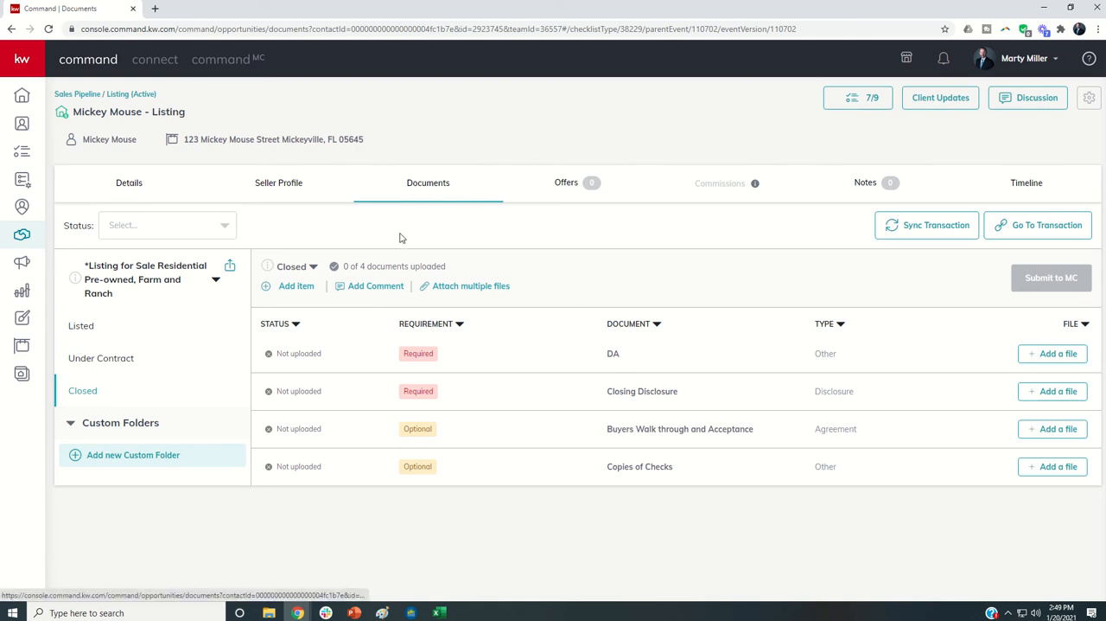
pyautogui.moveTo(349, 225)
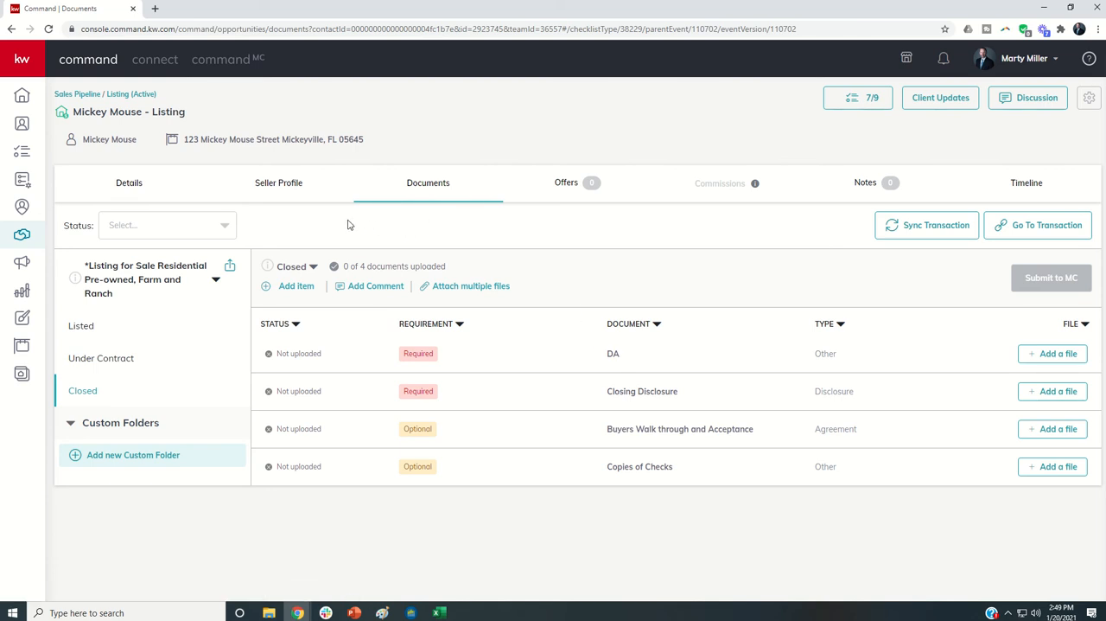
pyautogui.moveTo(303, 223)
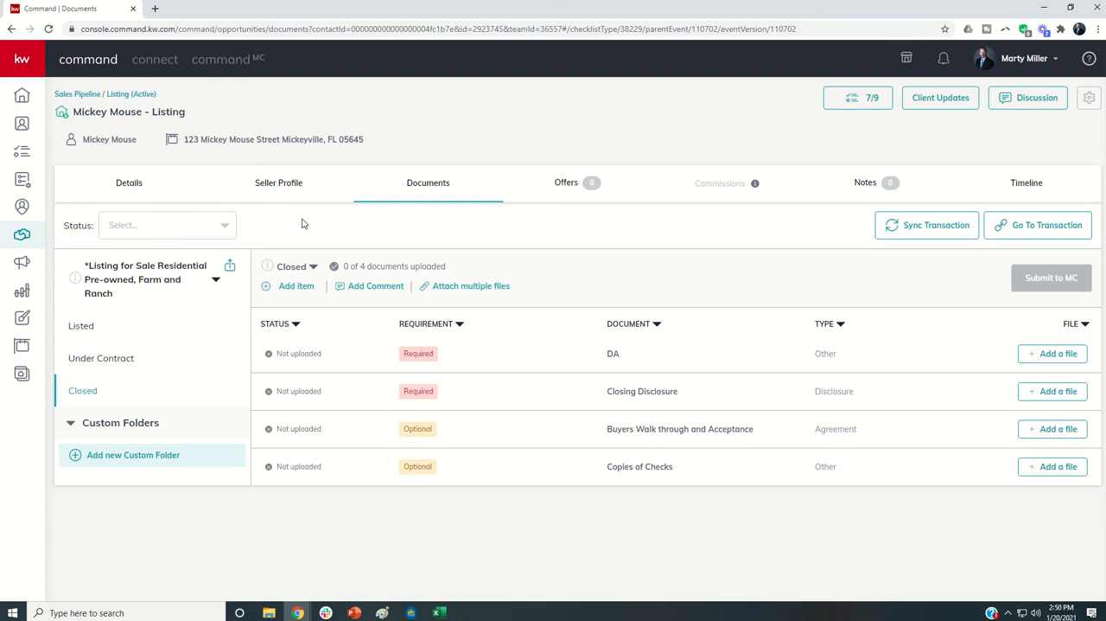
pyautogui.moveTo(374, 208)
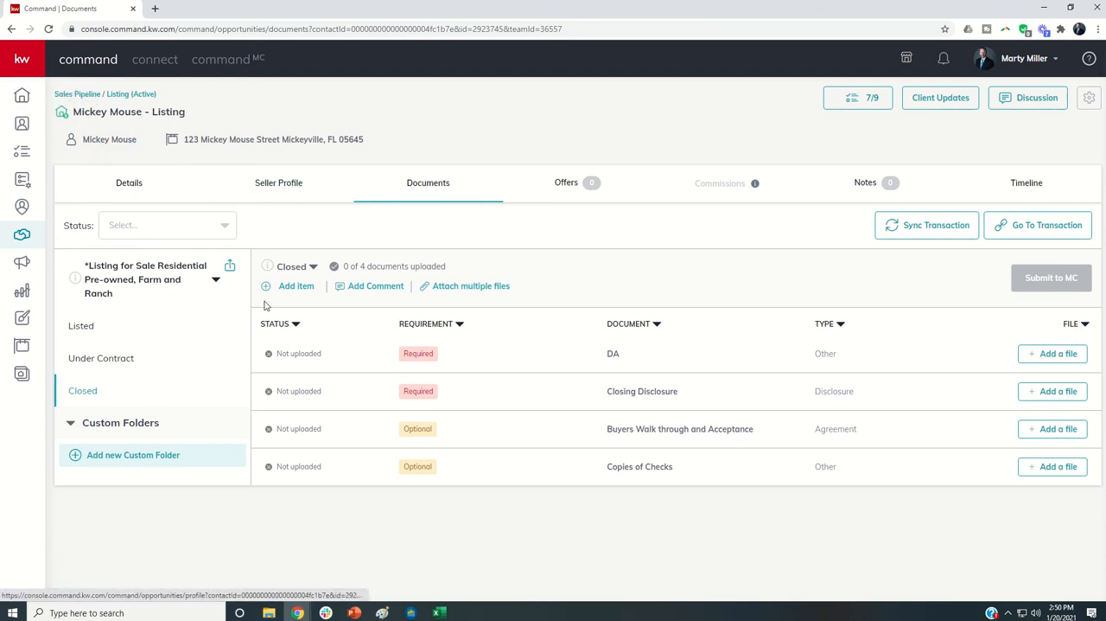
pyautogui.moveTo(21, 235)
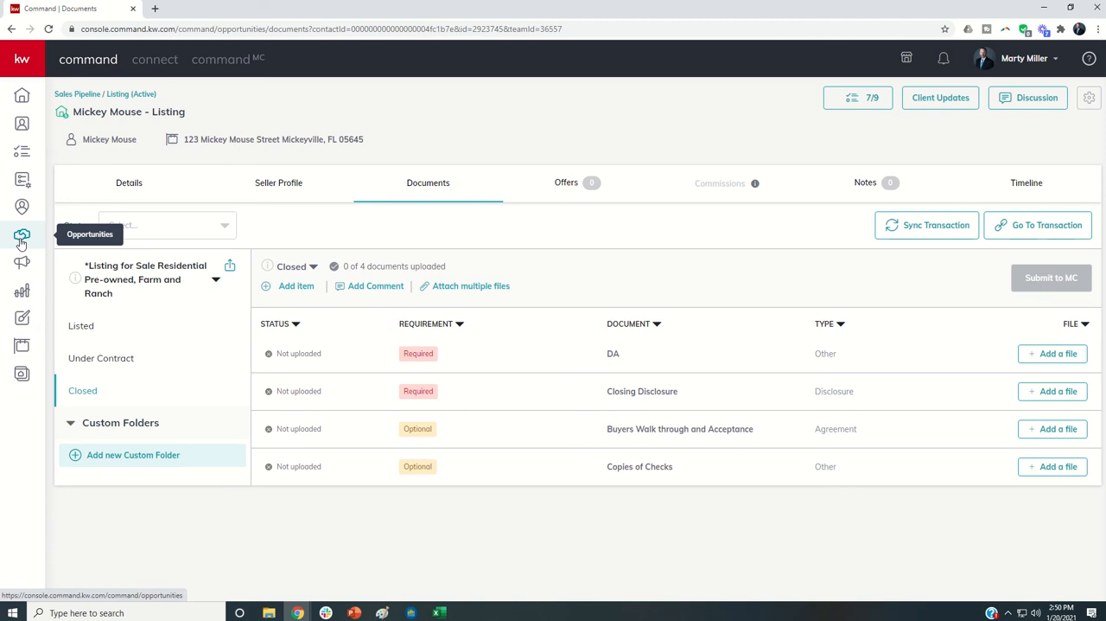
# Return to Opportunities and toggle between the team tab and the agent's personal pipeline tab
pyautogui.click(20, 235)
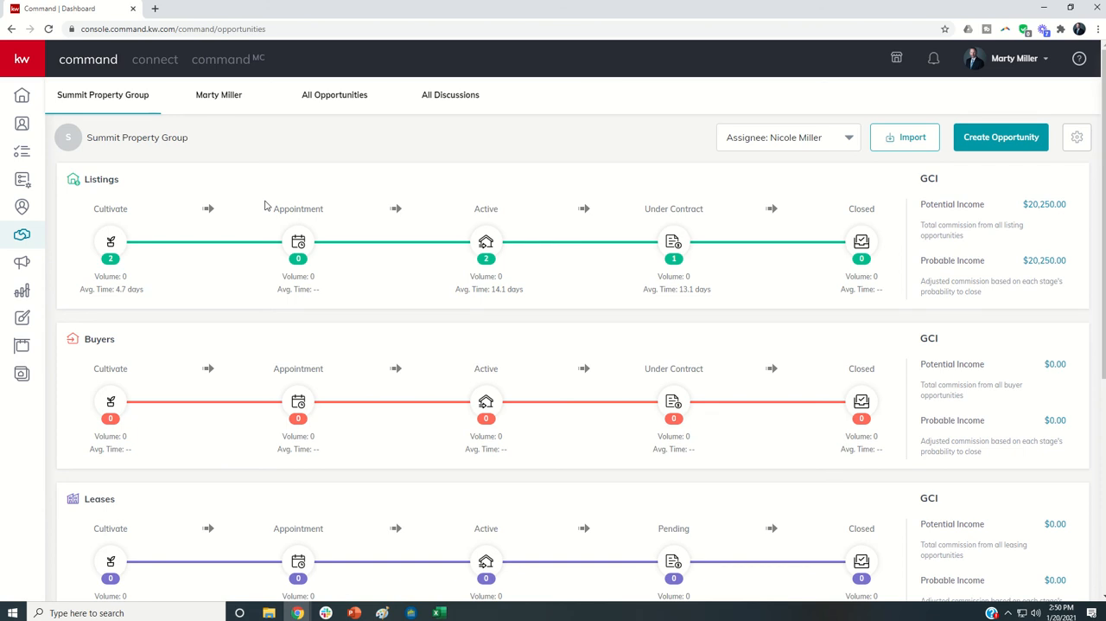
pyautogui.moveTo(510, 183)
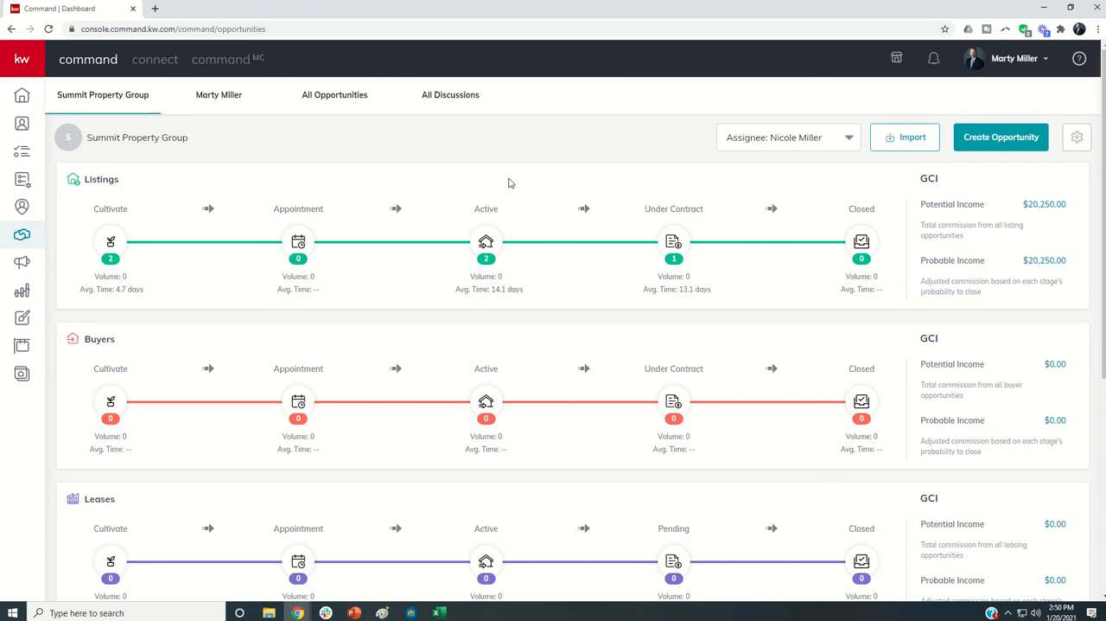
pyautogui.moveTo(448, 178)
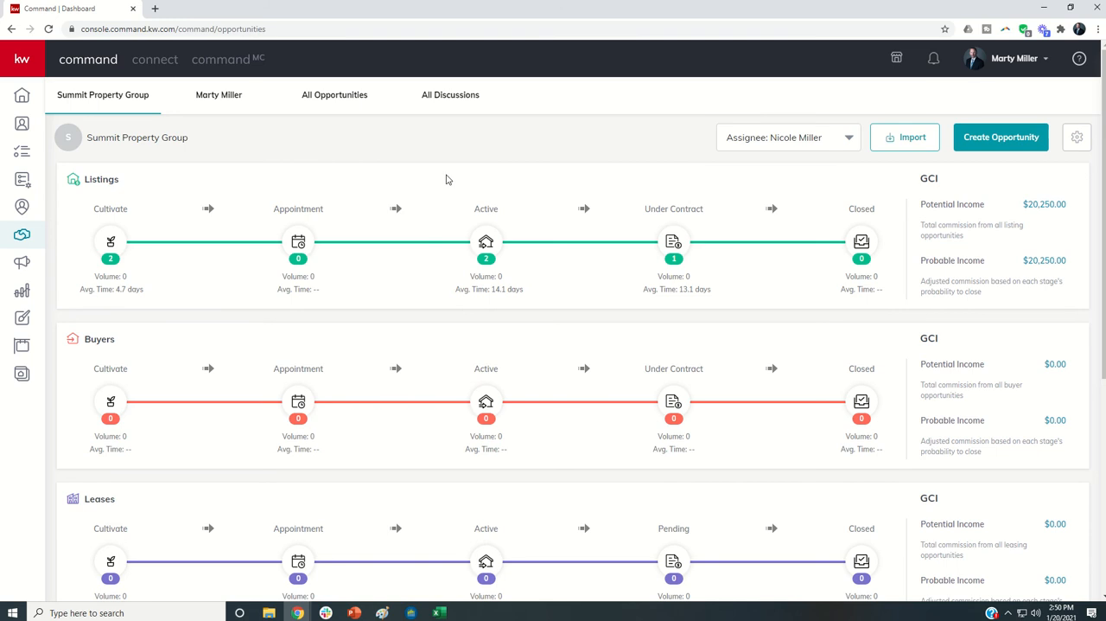
pyautogui.moveTo(187, 118)
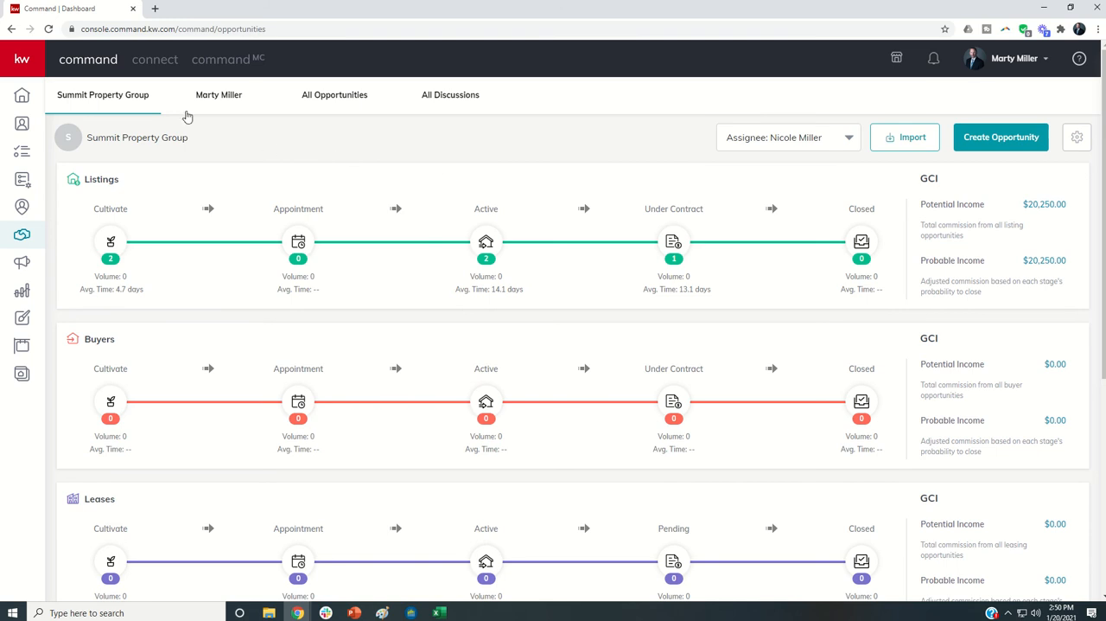
pyautogui.moveTo(121, 104)
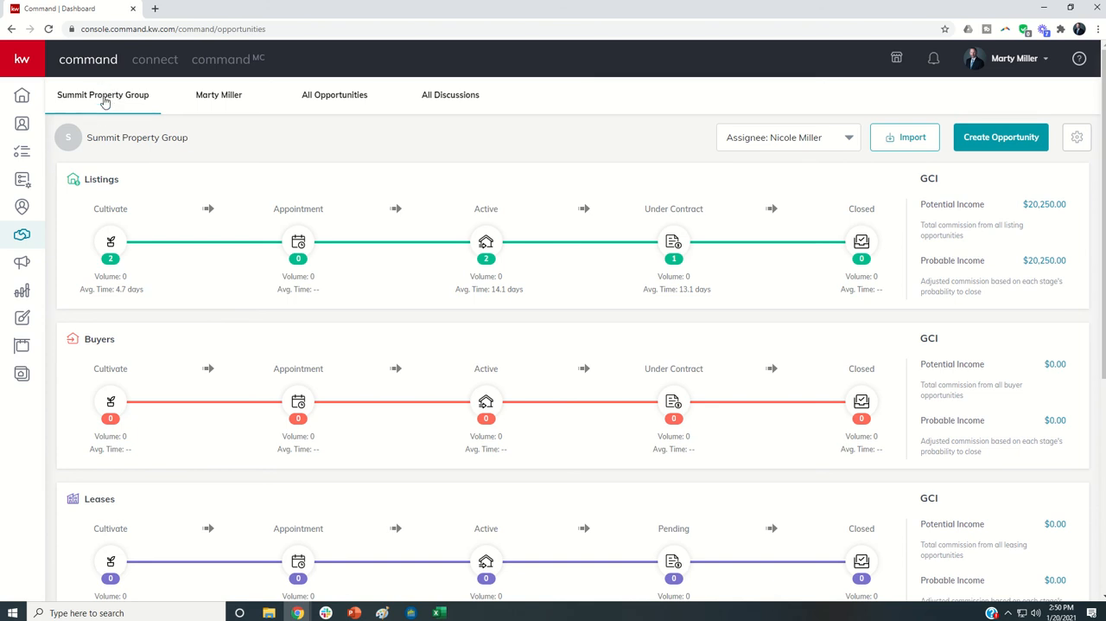
pyautogui.moveTo(218, 96)
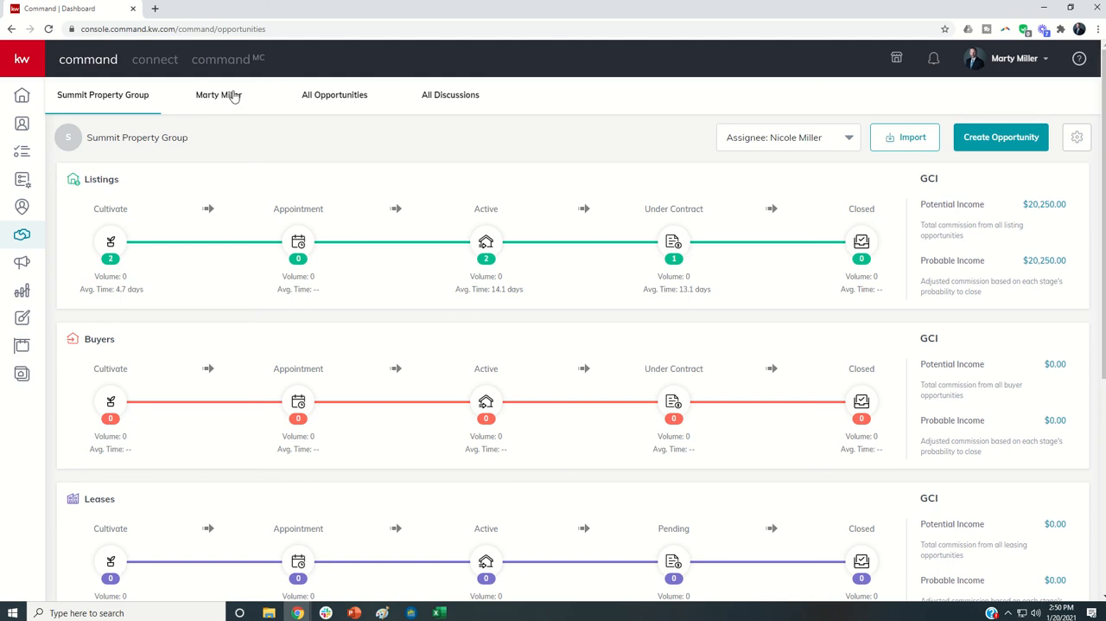
pyautogui.moveTo(218, 109)
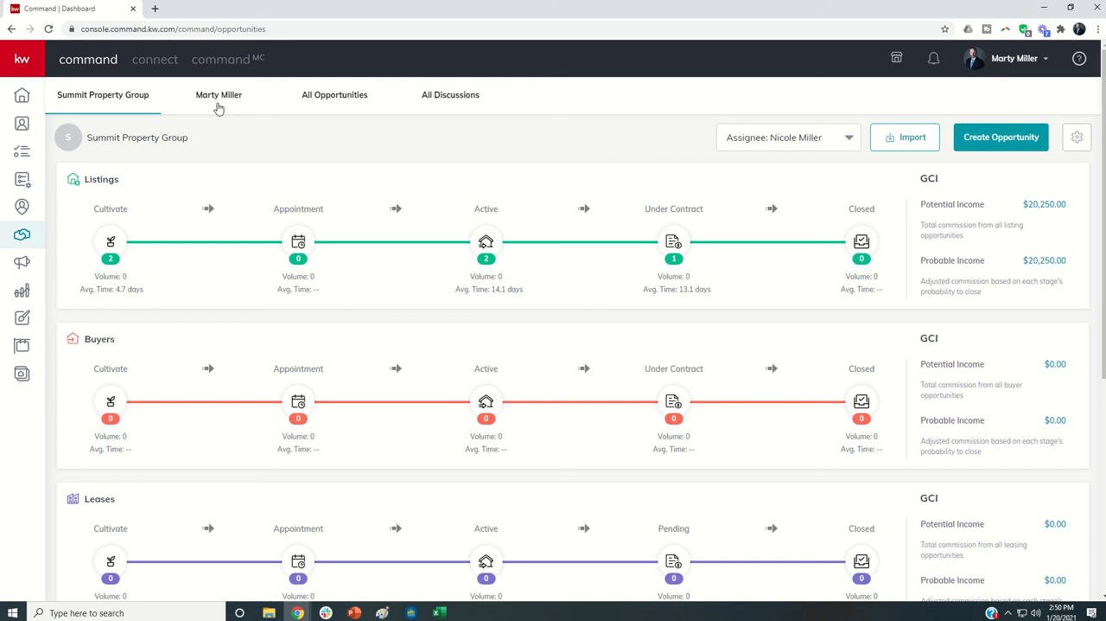
pyautogui.click(218, 95)
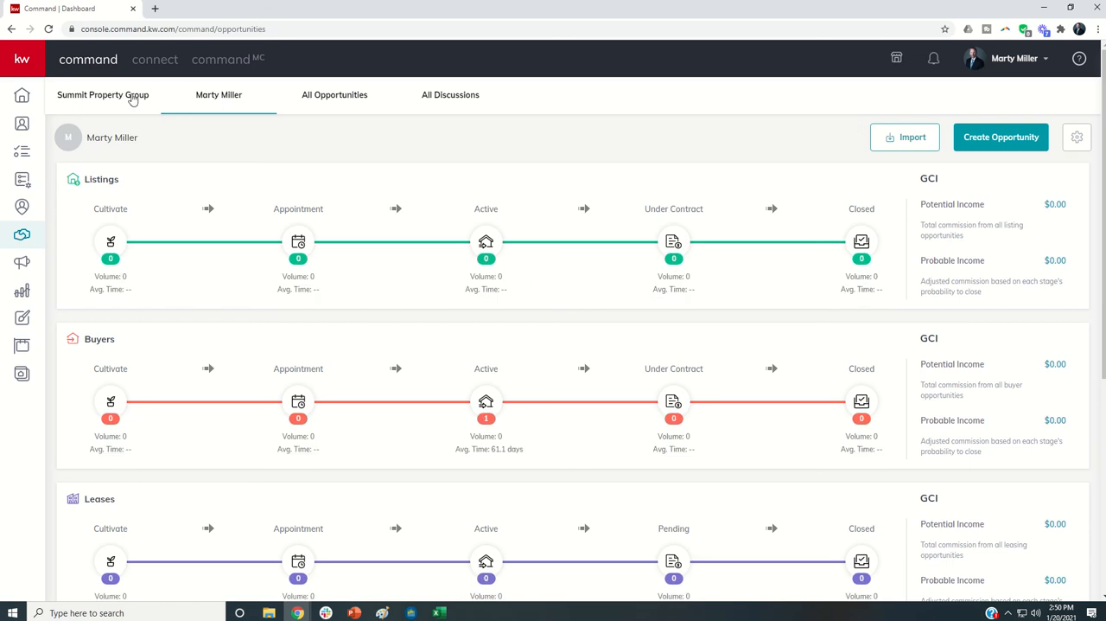
pyautogui.click(102, 95)
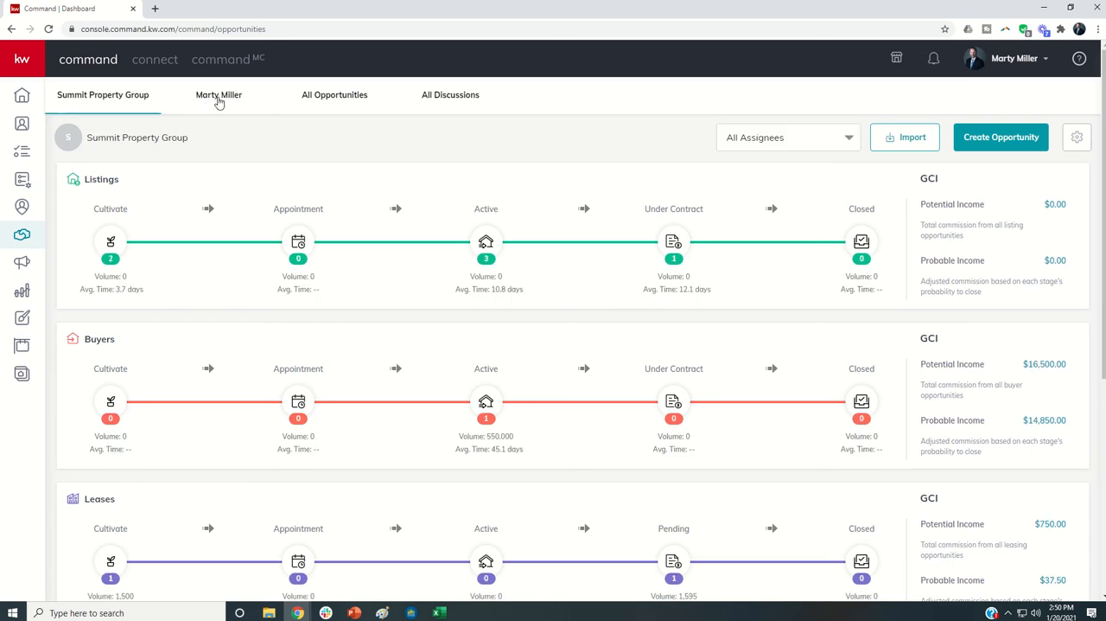
pyautogui.click(218, 95)
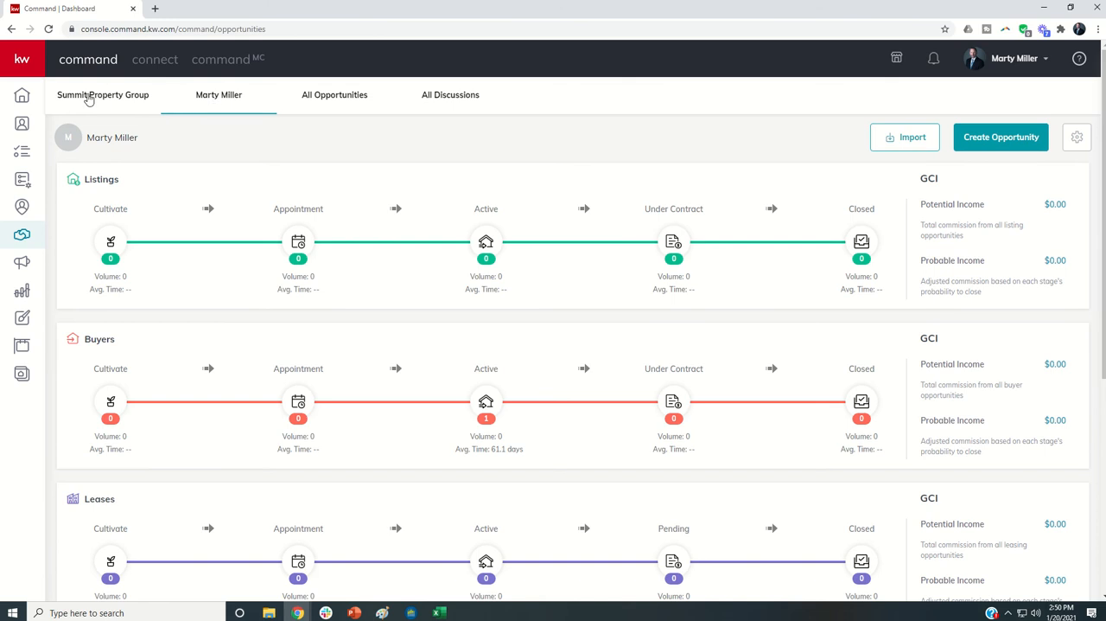
pyautogui.moveTo(106, 102)
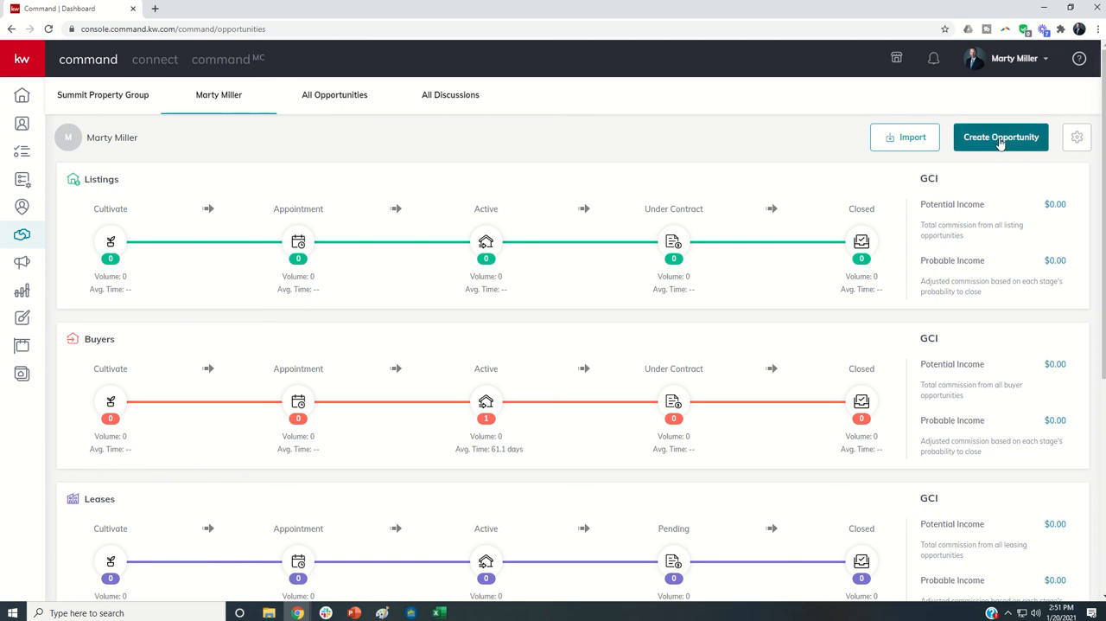
pyautogui.moveTo(457, 308)
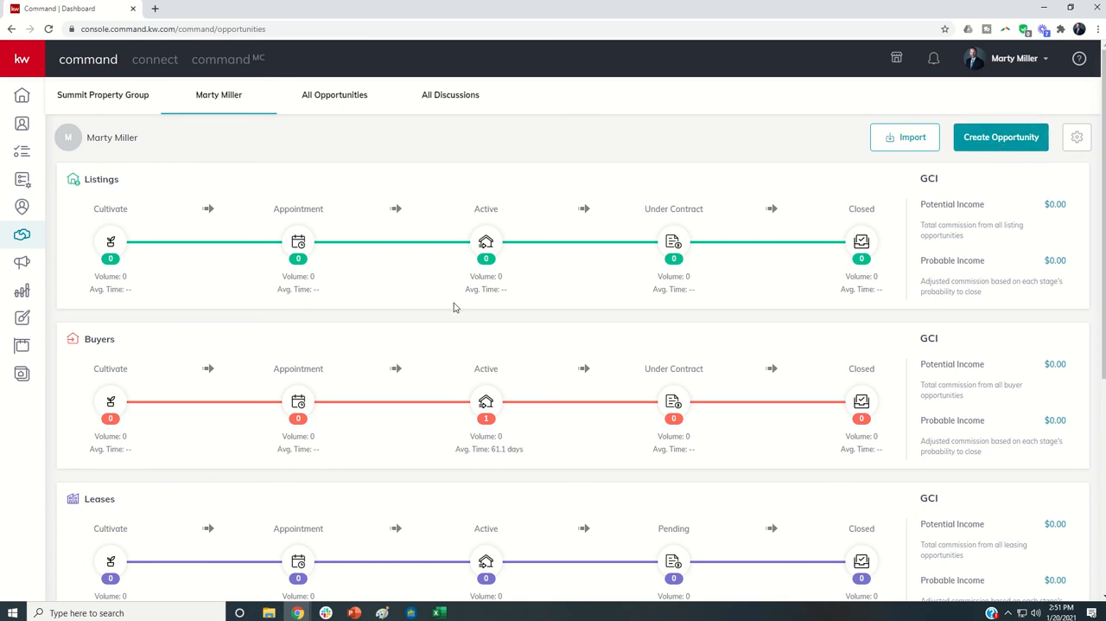
pyautogui.moveTo(218, 104)
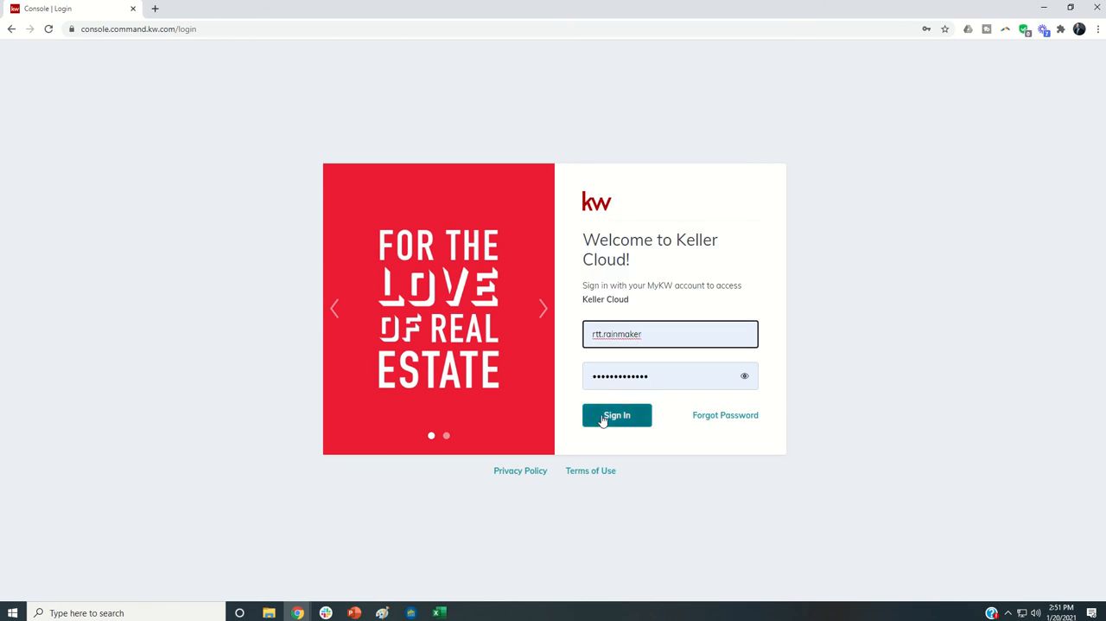
# Sign in as the team leader and go to Settings from the account menu
pyautogui.click(618, 415)
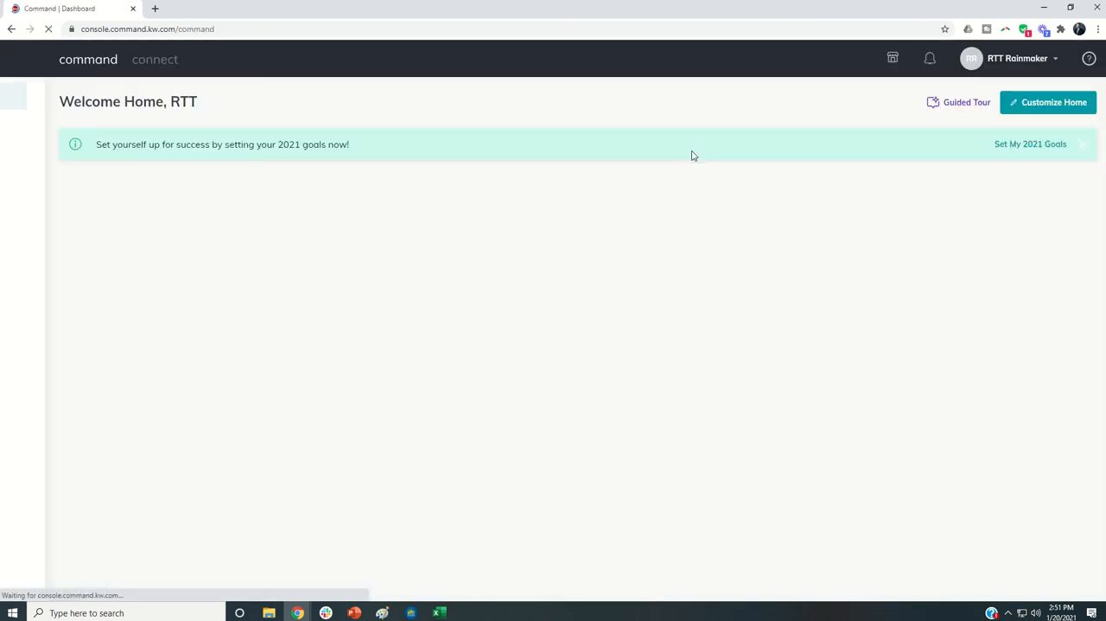
pyautogui.click(1010, 59)
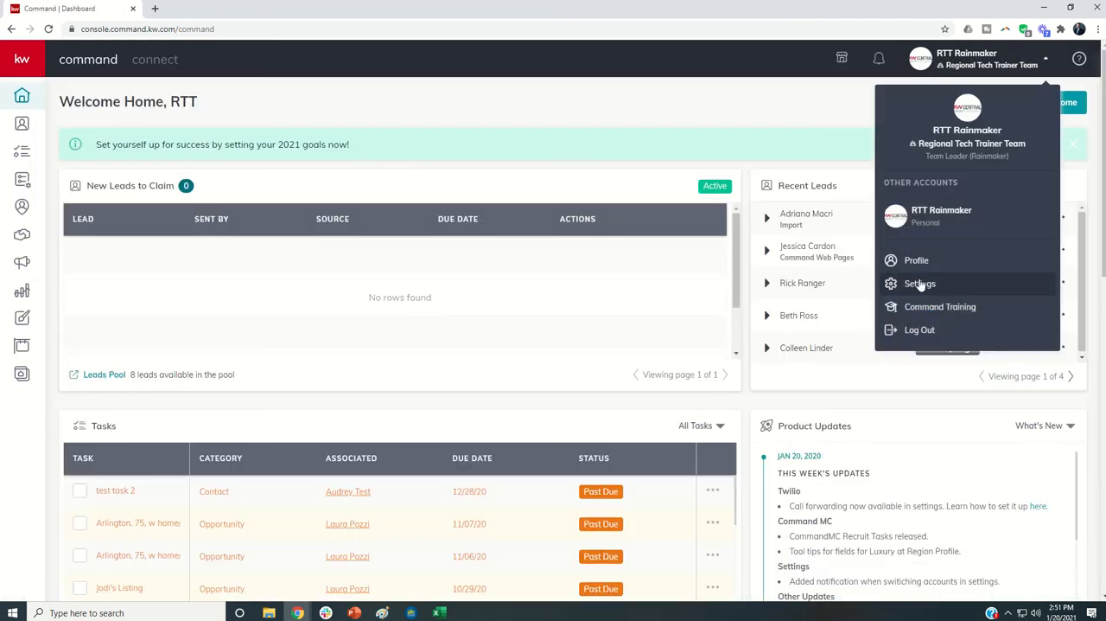
pyautogui.moveTo(920, 290)
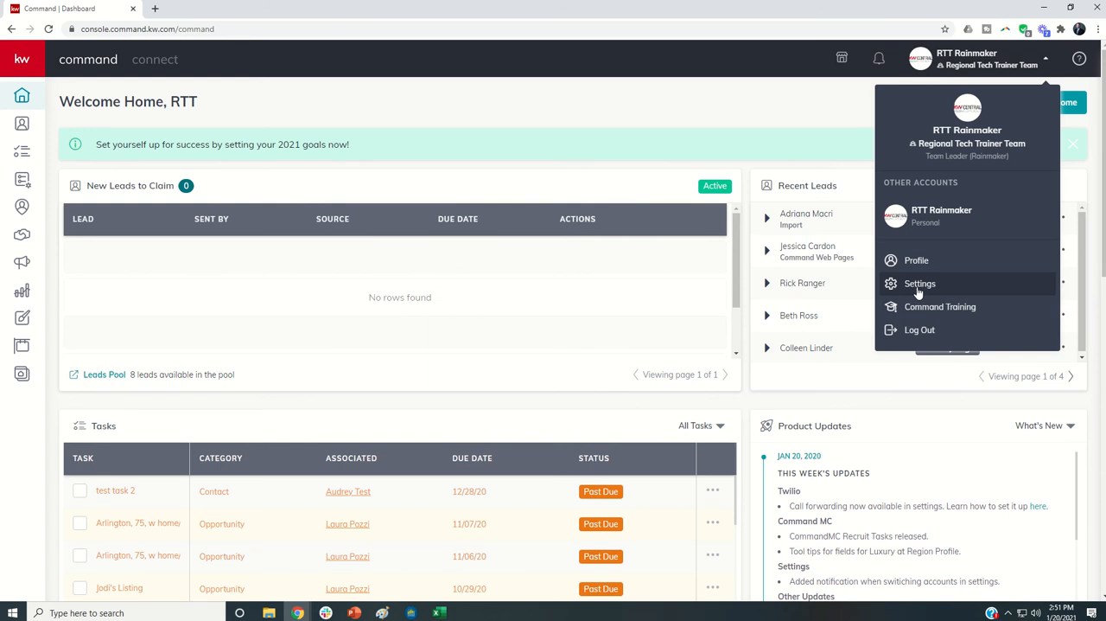
pyautogui.click(920, 284)
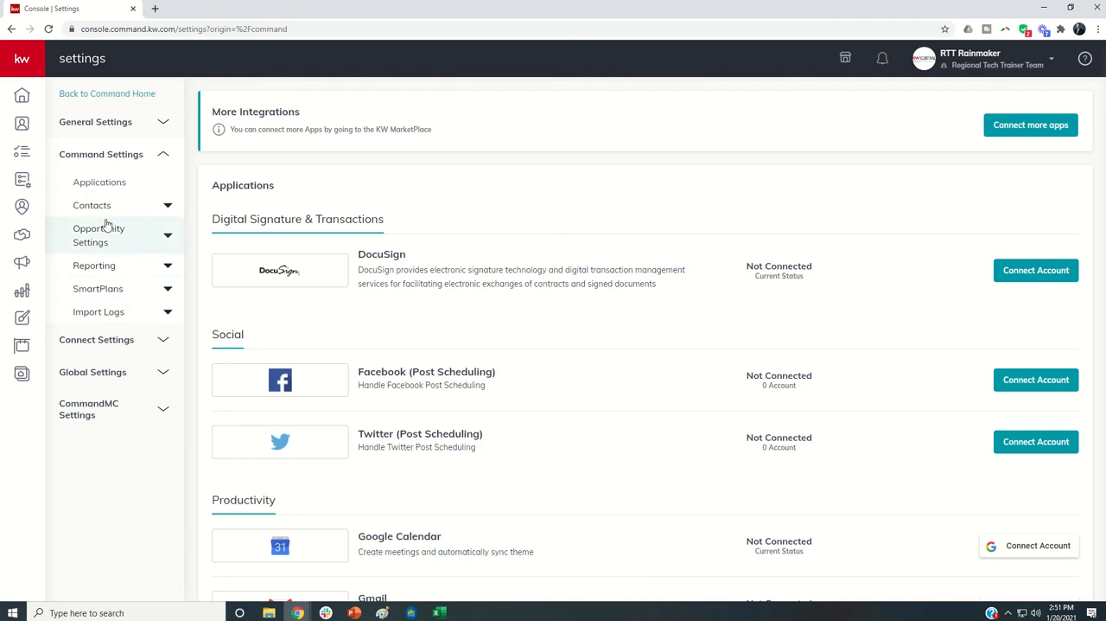
# Expand the Opportunity Settings group in the settings sidebar
pyautogui.click(98, 235)
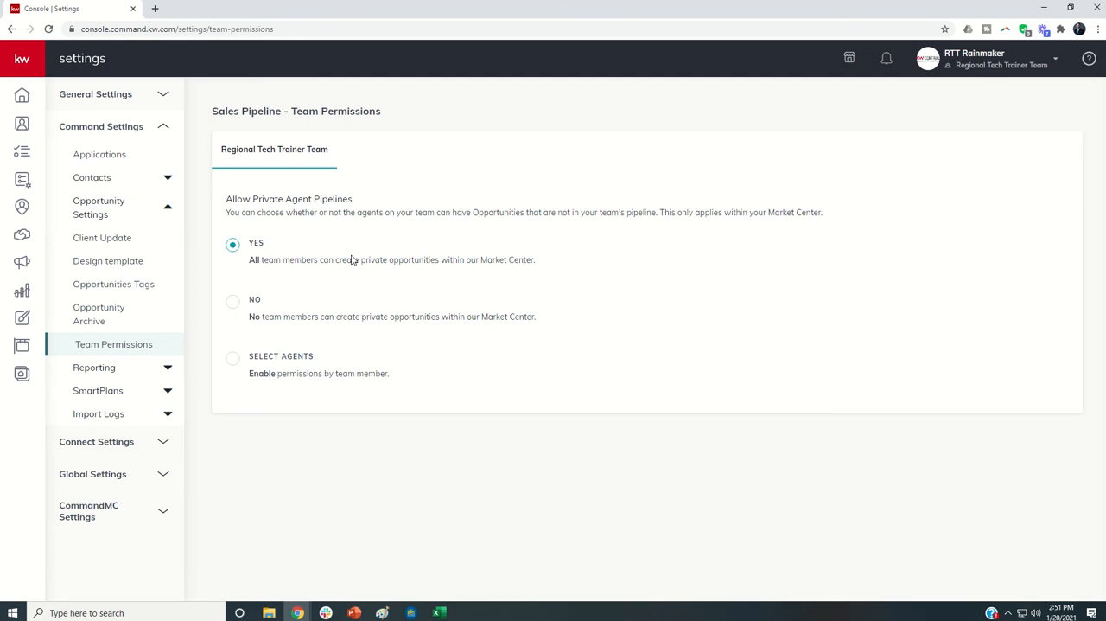
pyautogui.moveTo(349, 259)
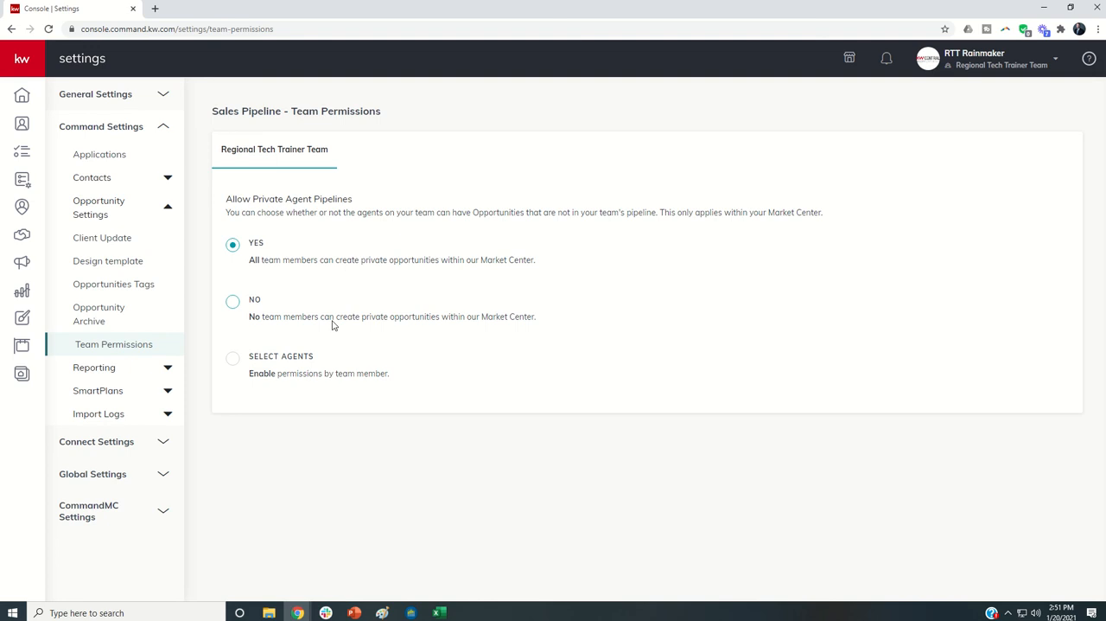
pyautogui.moveTo(339, 266)
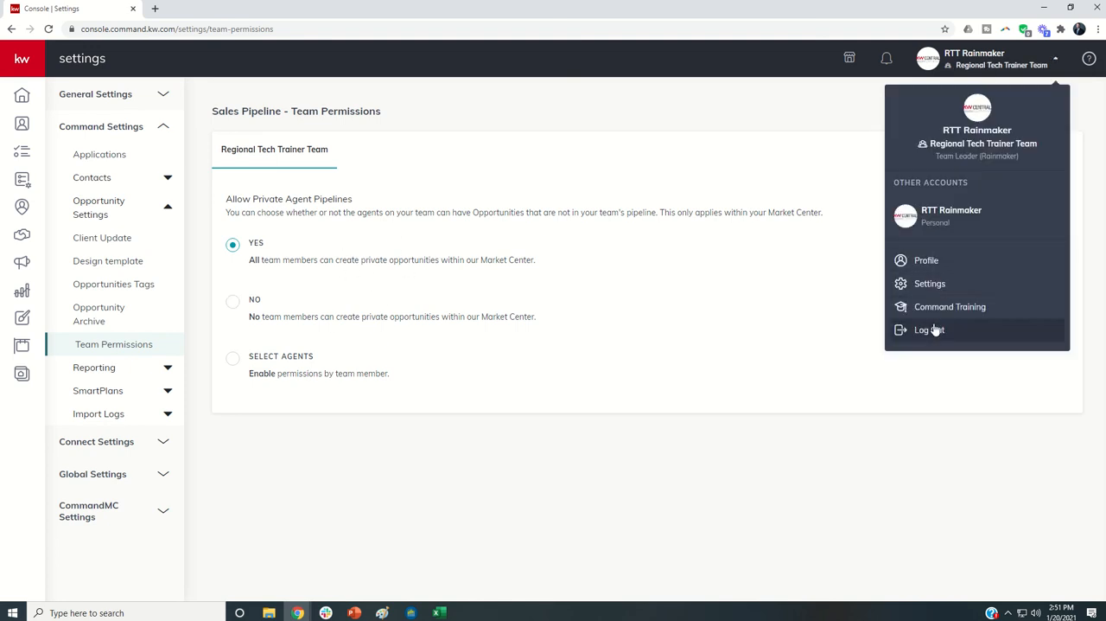
# Log out of the team leader account and sign in with the agent's saved login
pyautogui.click(930, 328)
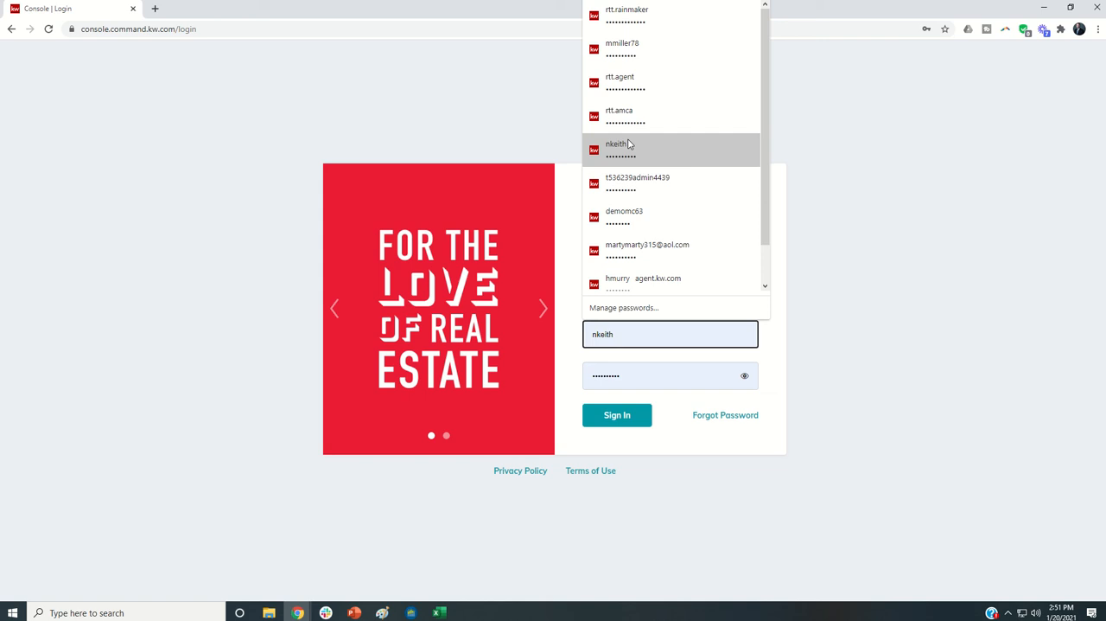
pyautogui.click(619, 83)
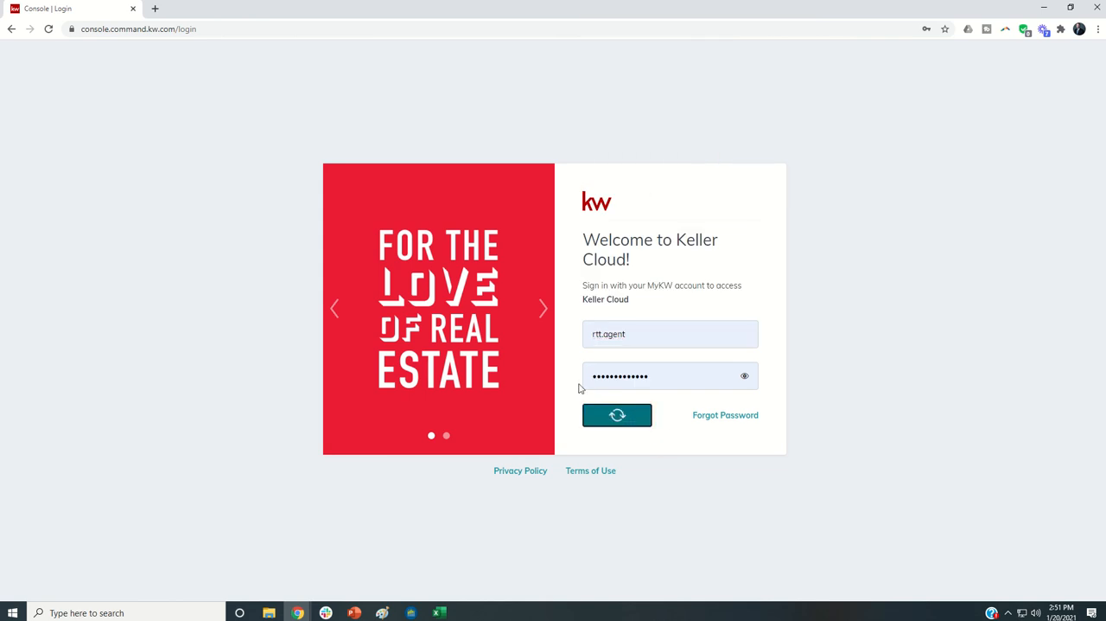
pyautogui.click(617, 415)
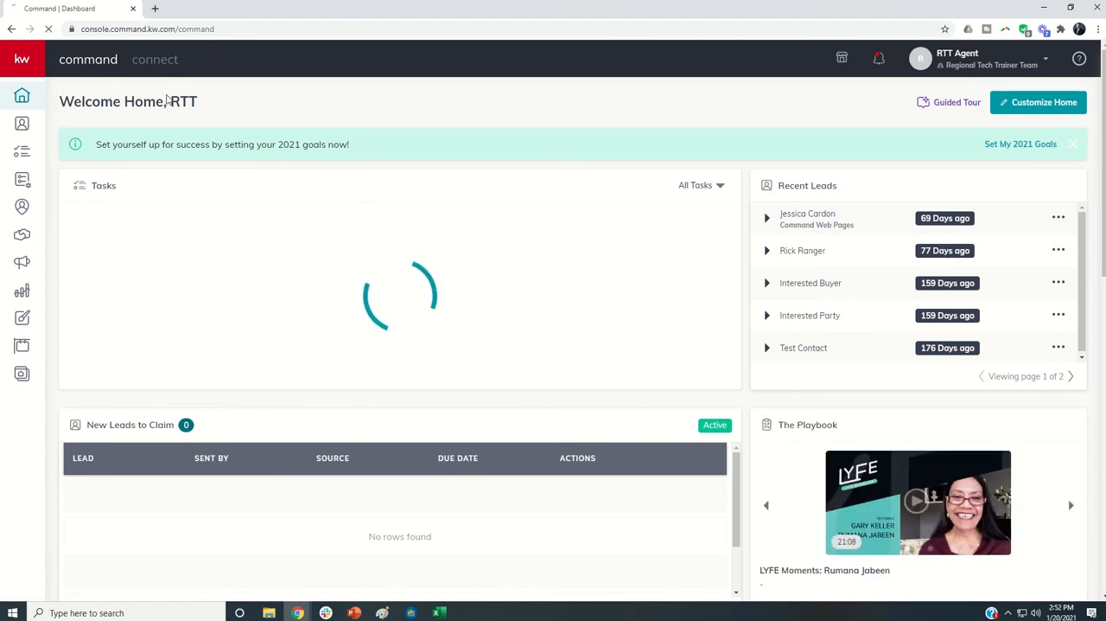
# Check Opportunities shows both the agent's own tab and the team tab, then bring up the account menu
pyautogui.click(21, 235)
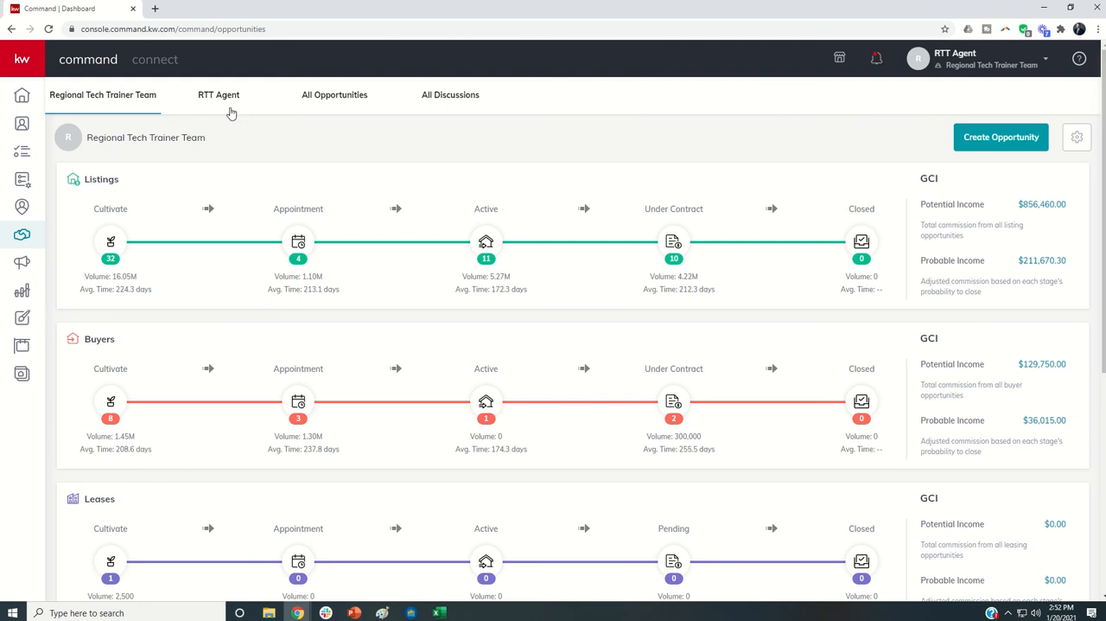
pyautogui.click(217, 95)
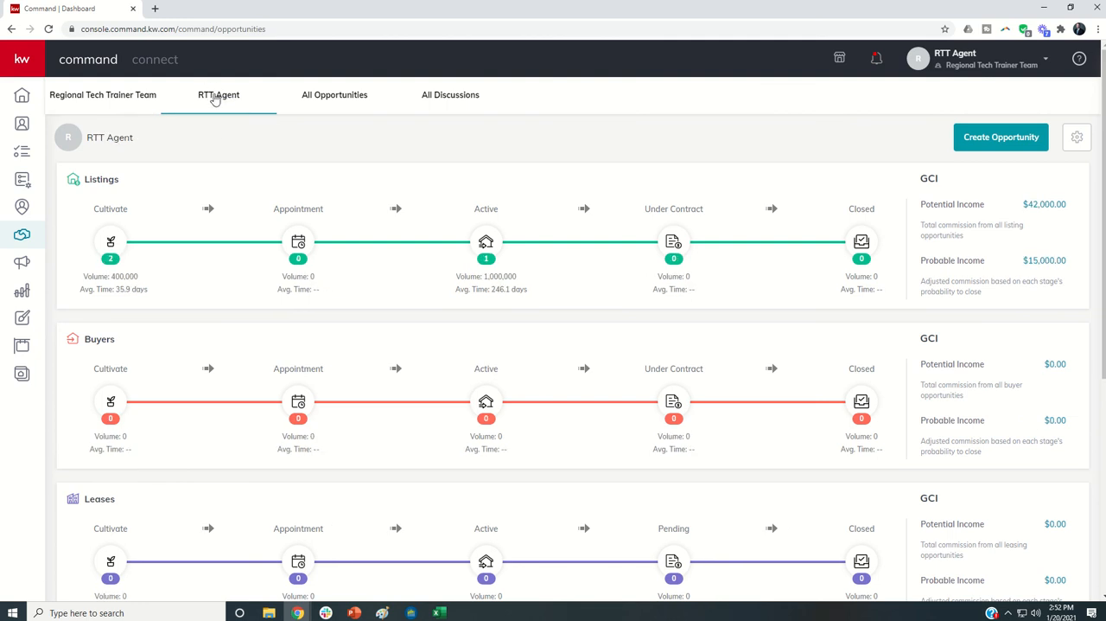
pyautogui.moveTo(104, 95)
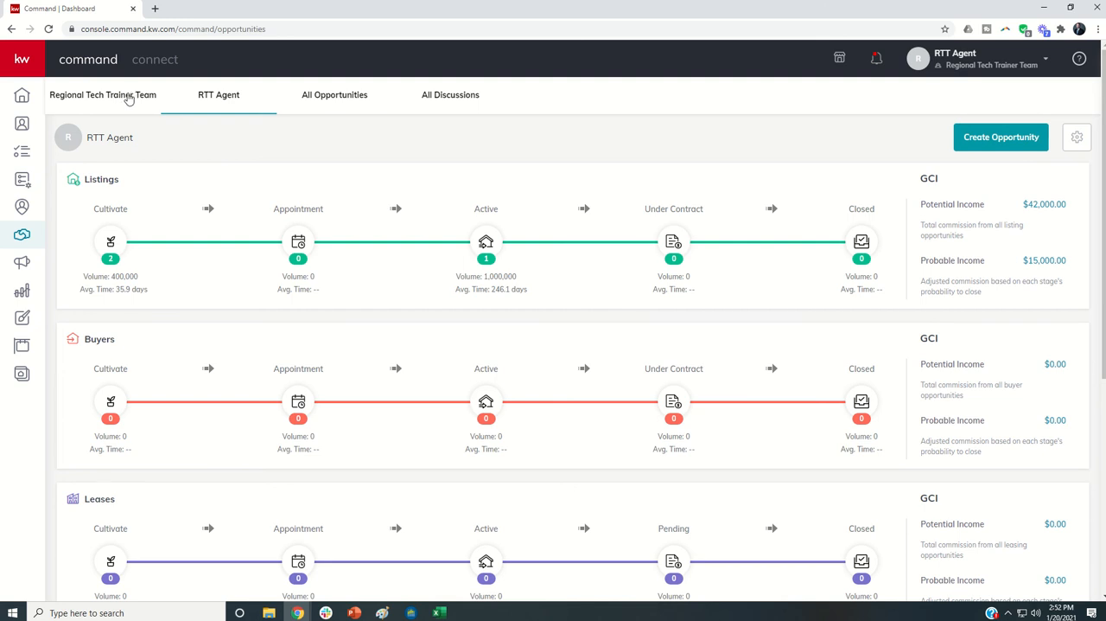
pyautogui.click(104, 95)
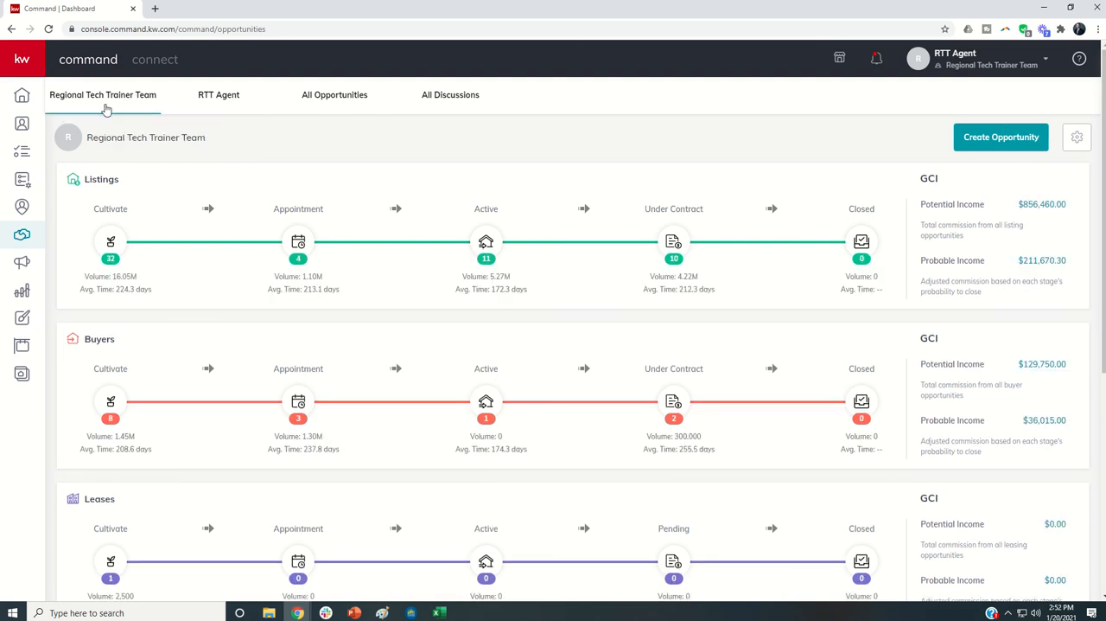
pyautogui.click(992, 59)
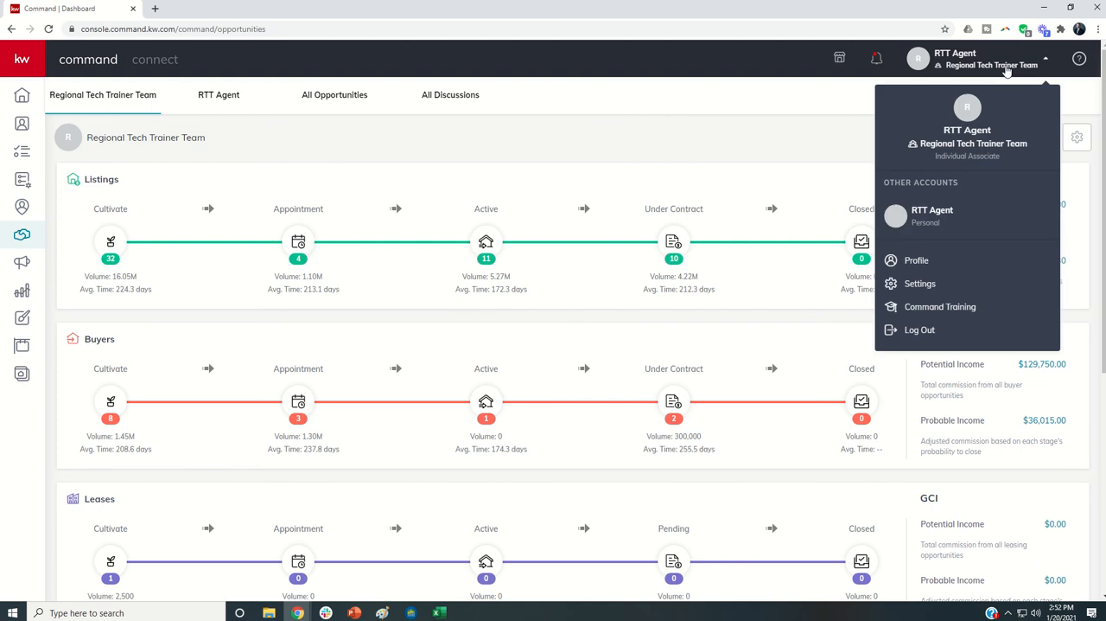
# Log out of the agent account, sign back in as the team leader and go to Settings
pyautogui.click(920, 329)
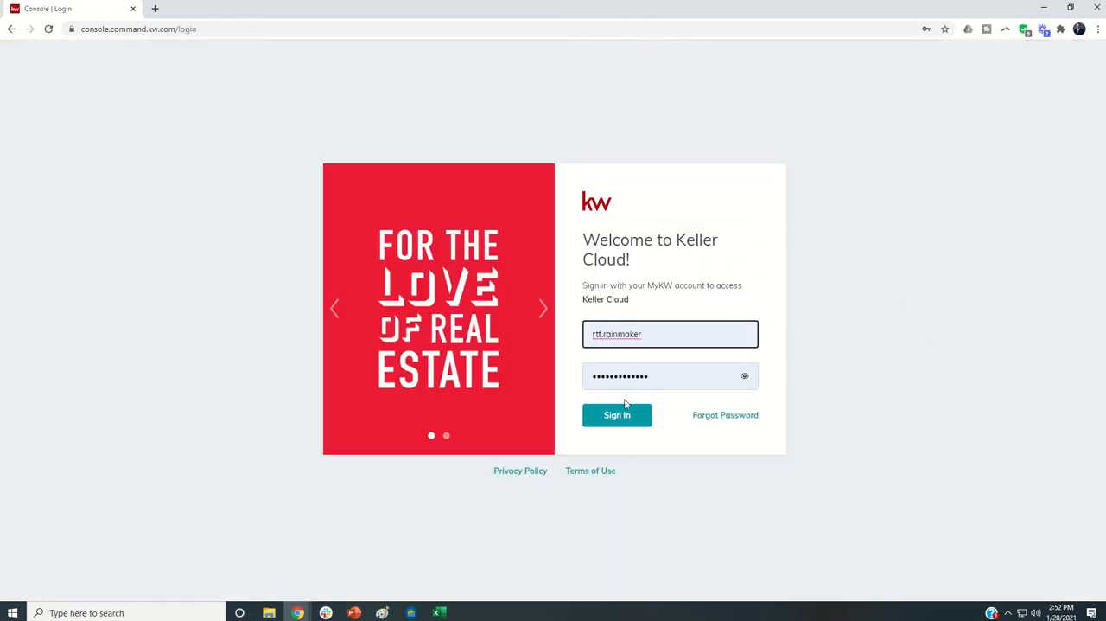
pyautogui.click(617, 414)
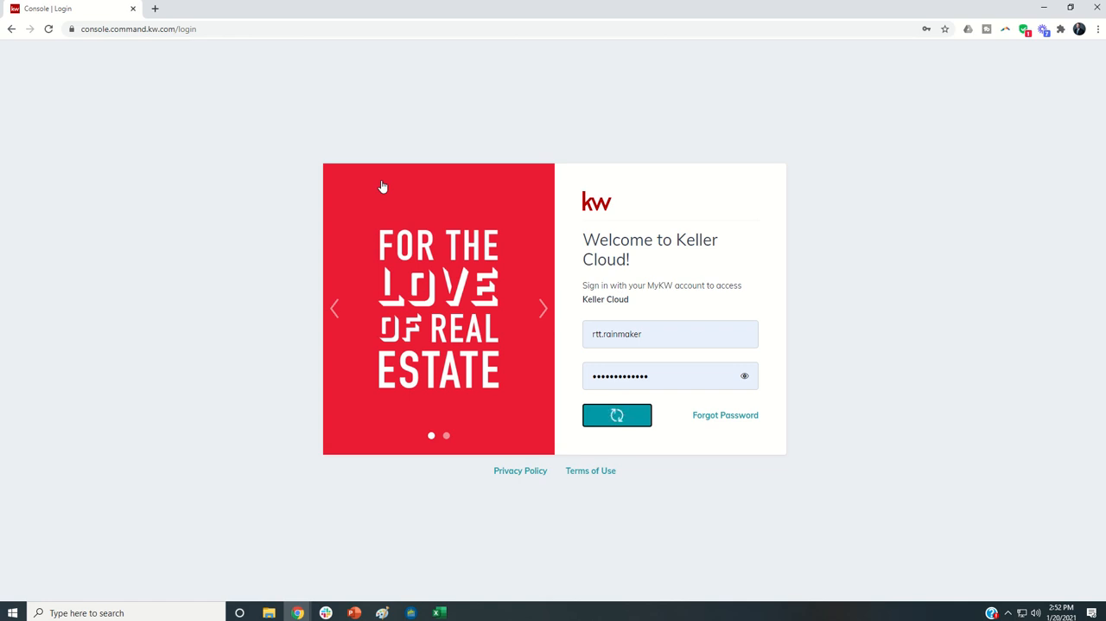
pyautogui.moveTo(247, 171)
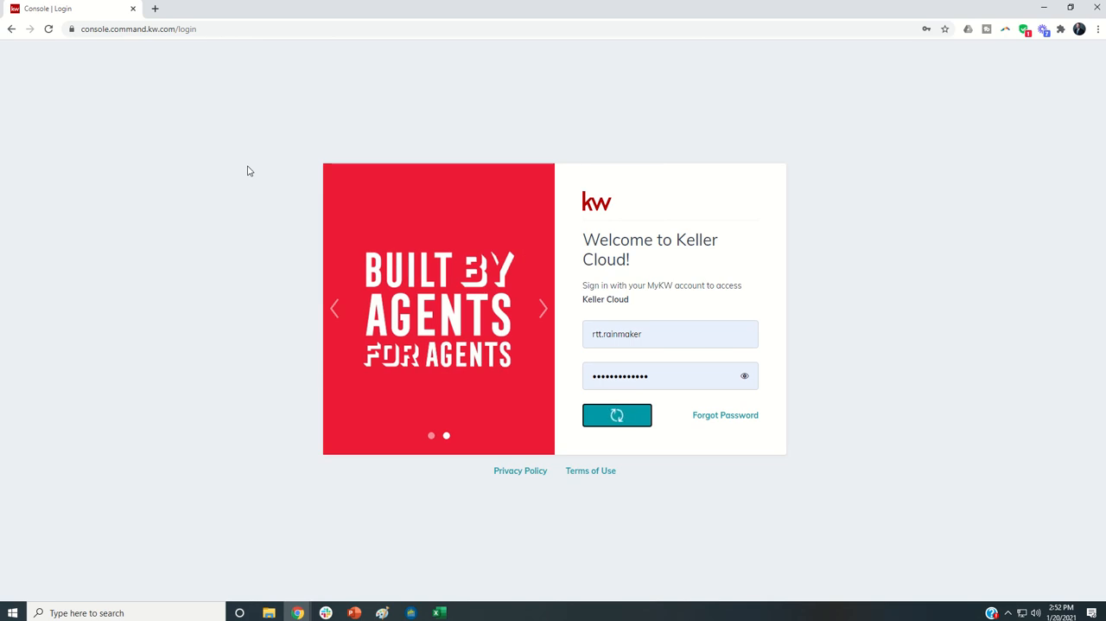
pyautogui.click(617, 415)
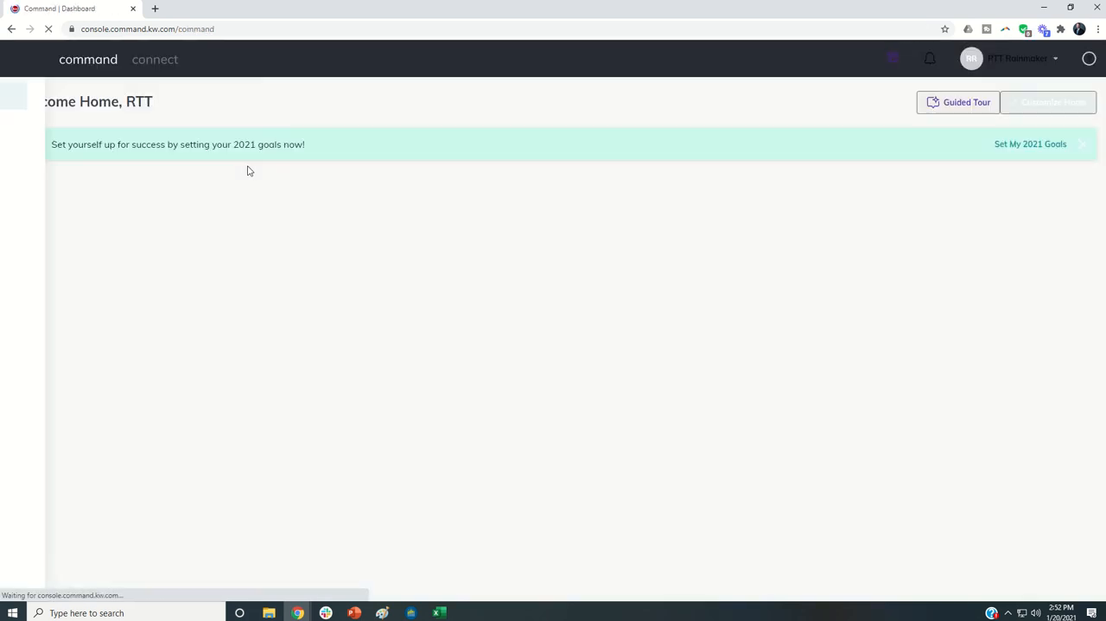
pyautogui.click(982, 59)
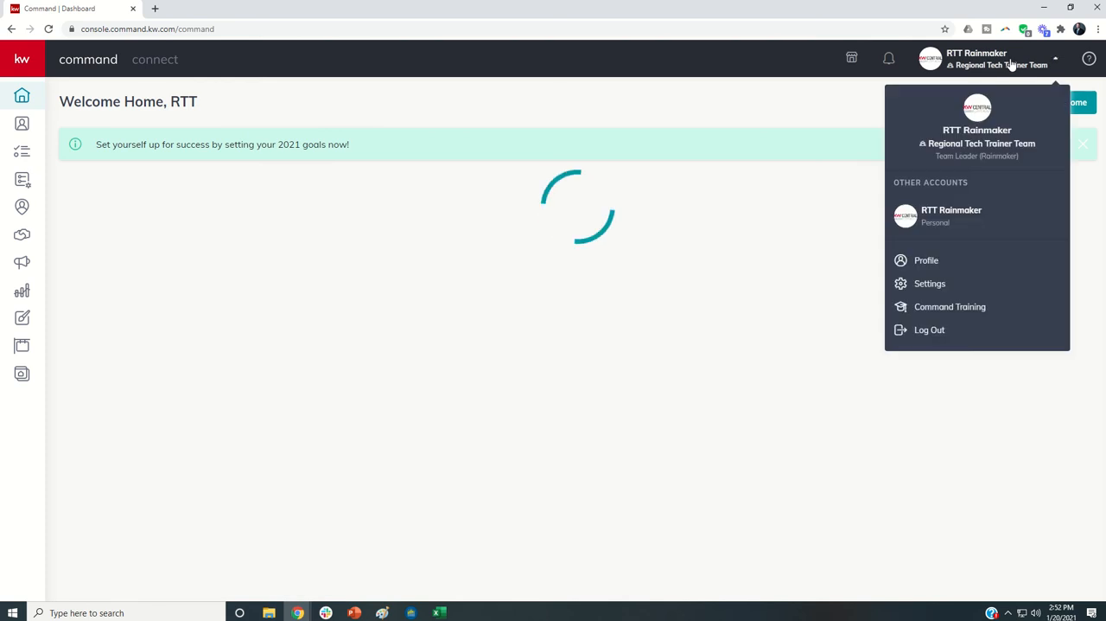
pyautogui.click(930, 283)
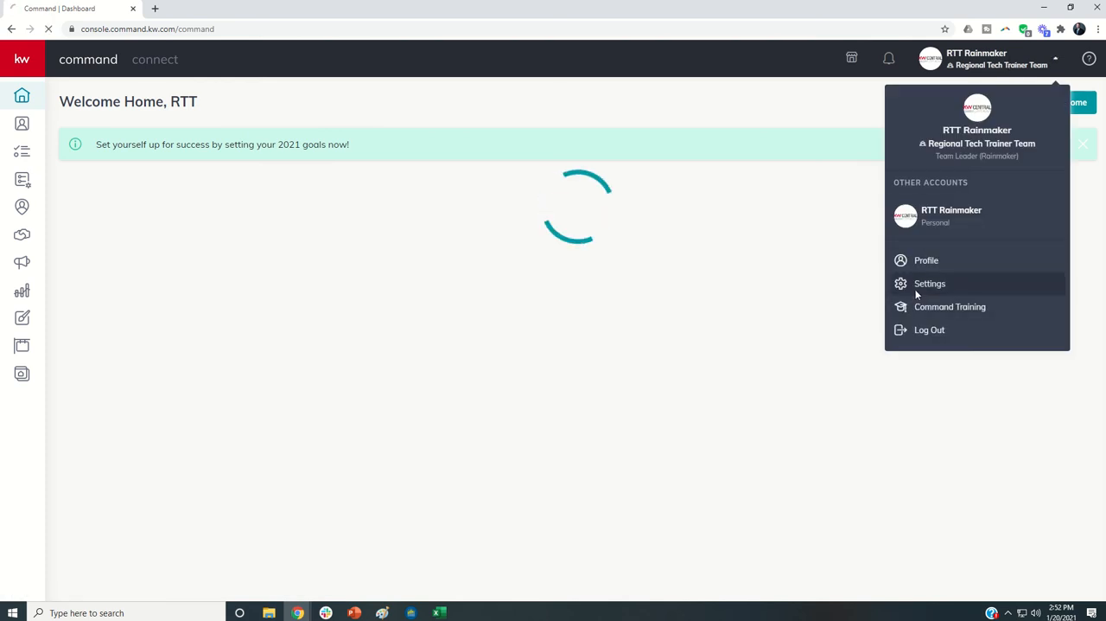
pyautogui.click(931, 284)
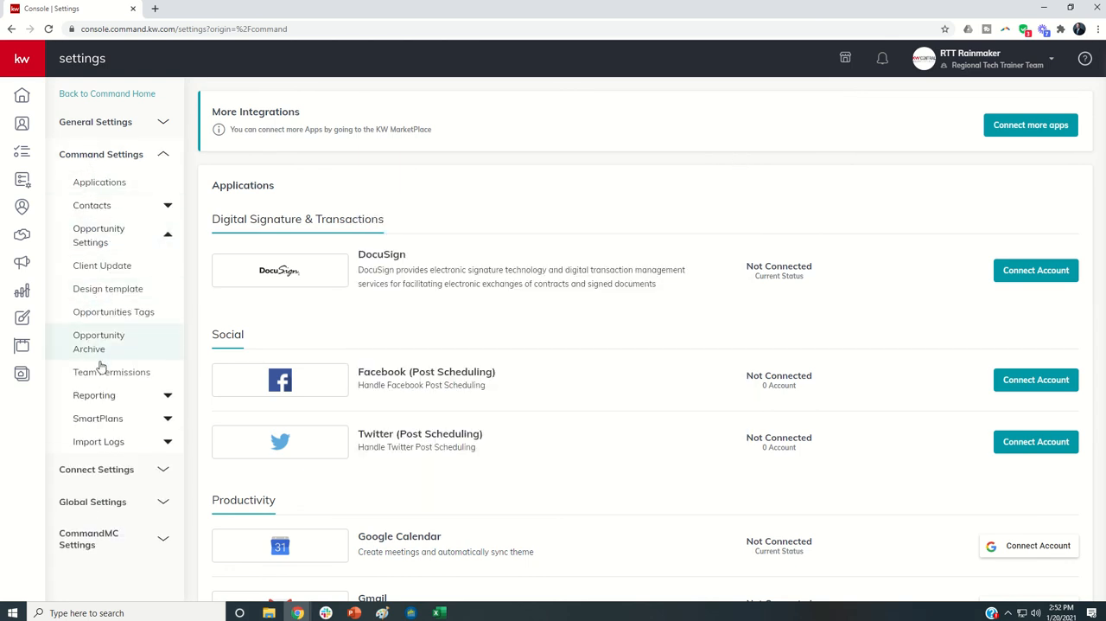
# In Team Permissions, set private agent pipelines to No, then try the Select Agents option
pyautogui.click(110, 372)
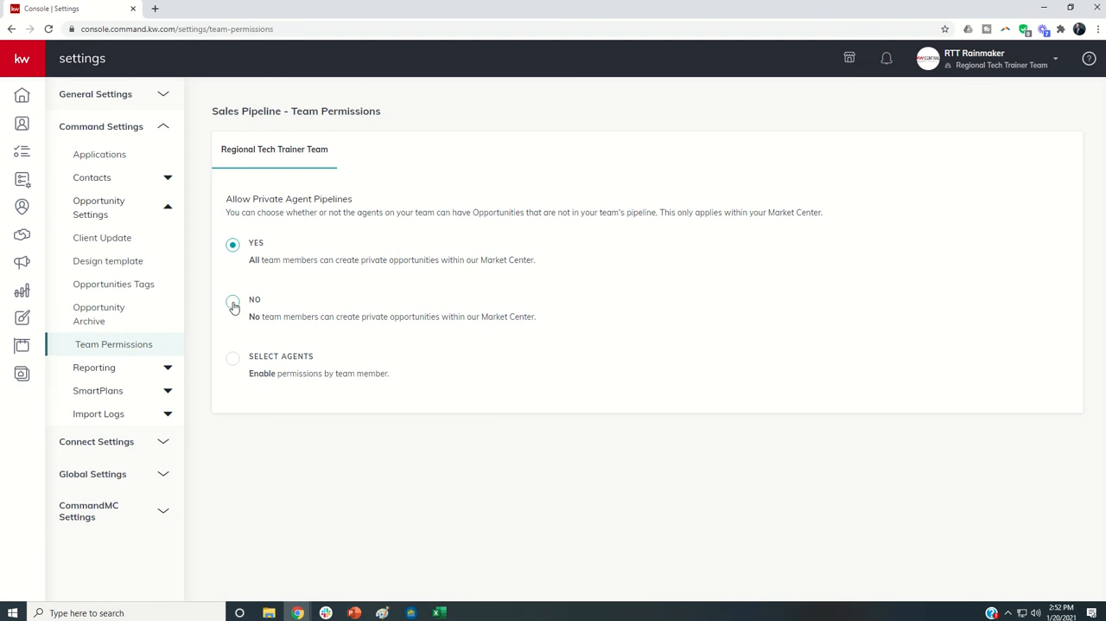
pyautogui.click(232, 301)
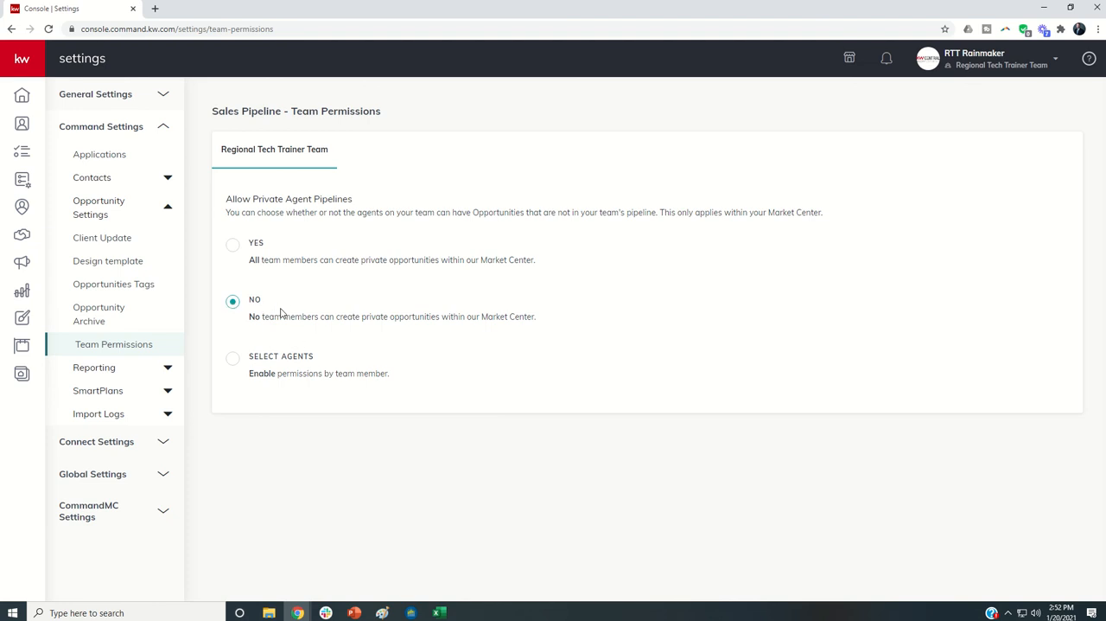
pyautogui.click(232, 356)
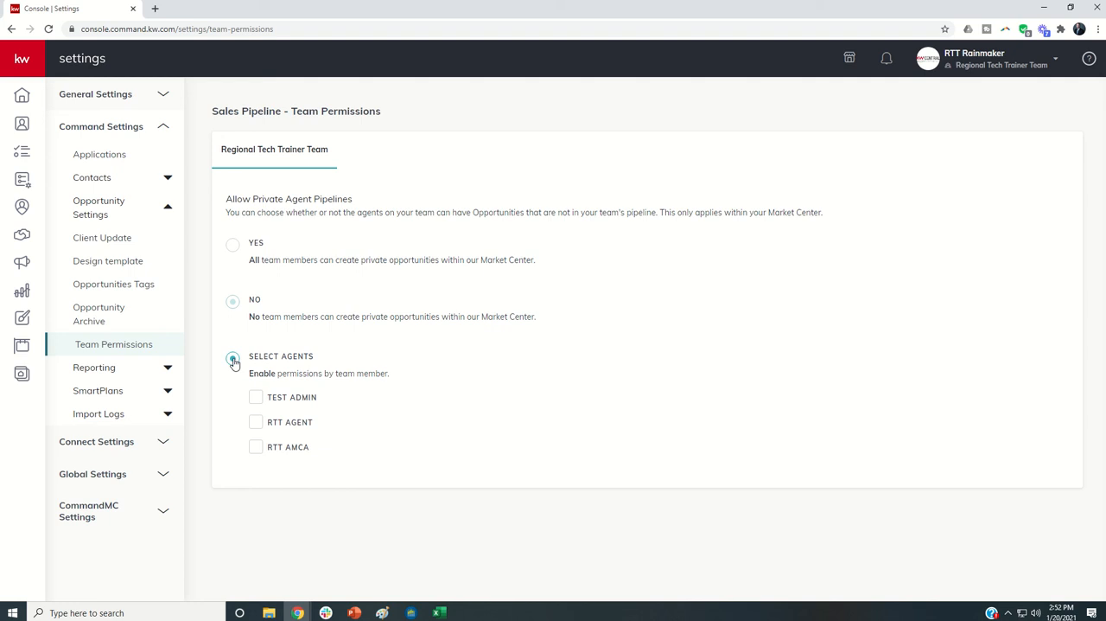
pyautogui.click(232, 358)
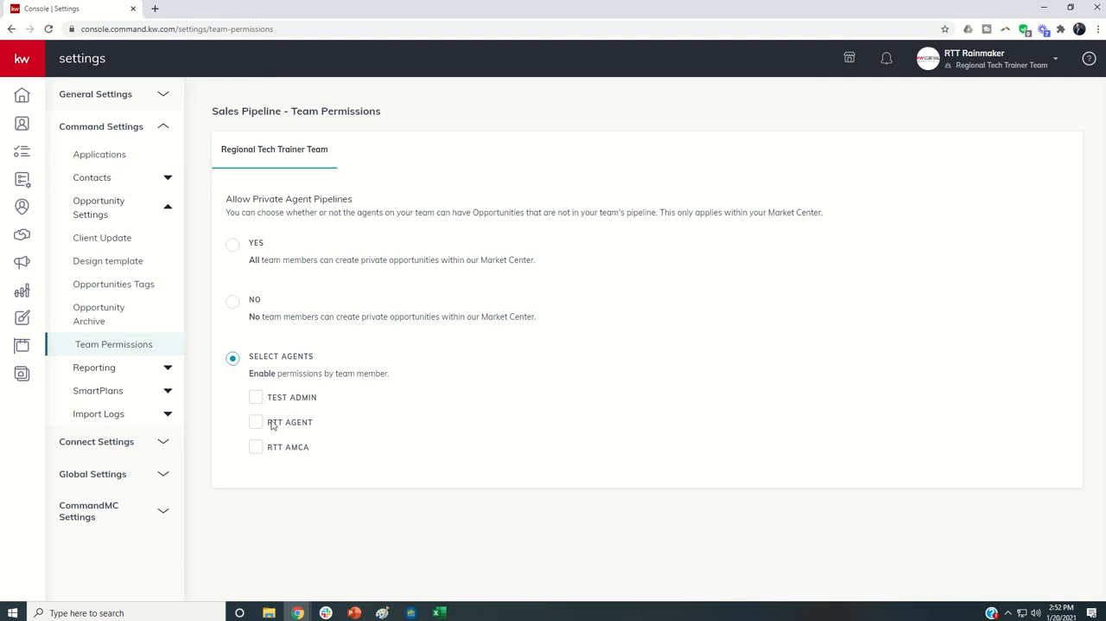
pyautogui.moveTo(264, 448)
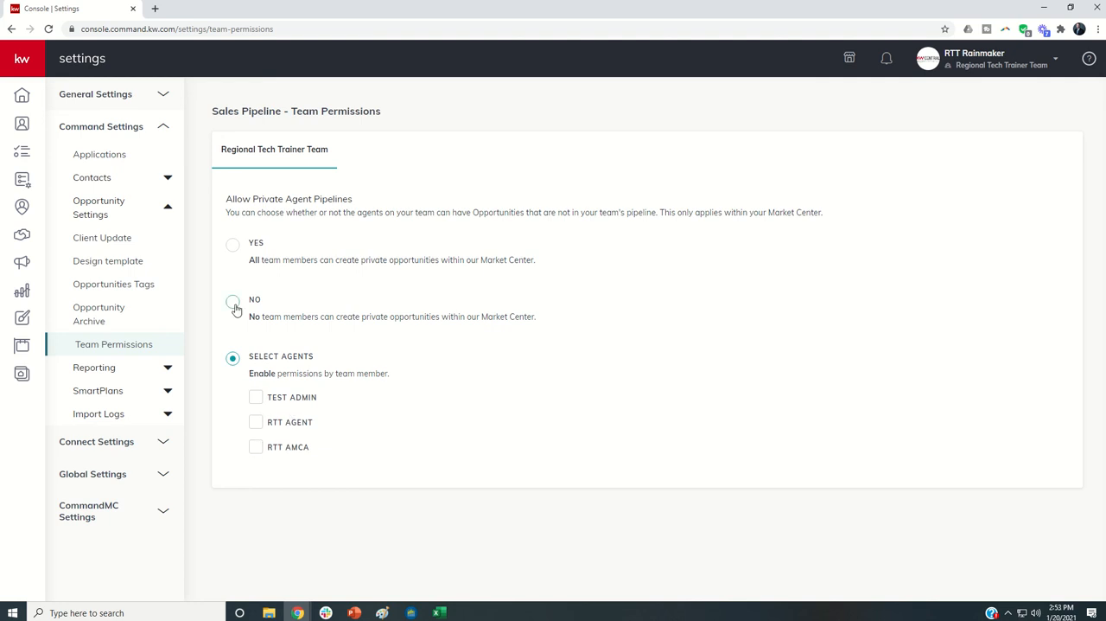
# Set private agent pipelines to No, sign in as the agent and view Opportunities showing only the team pipeline
pyautogui.click(232, 301)
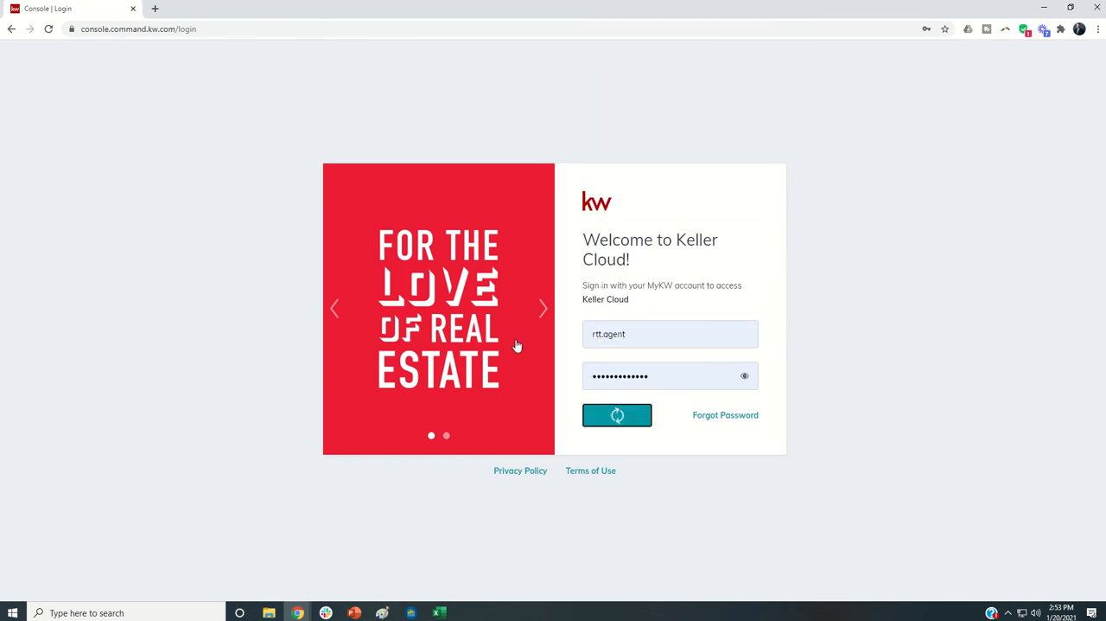
pyautogui.click(617, 415)
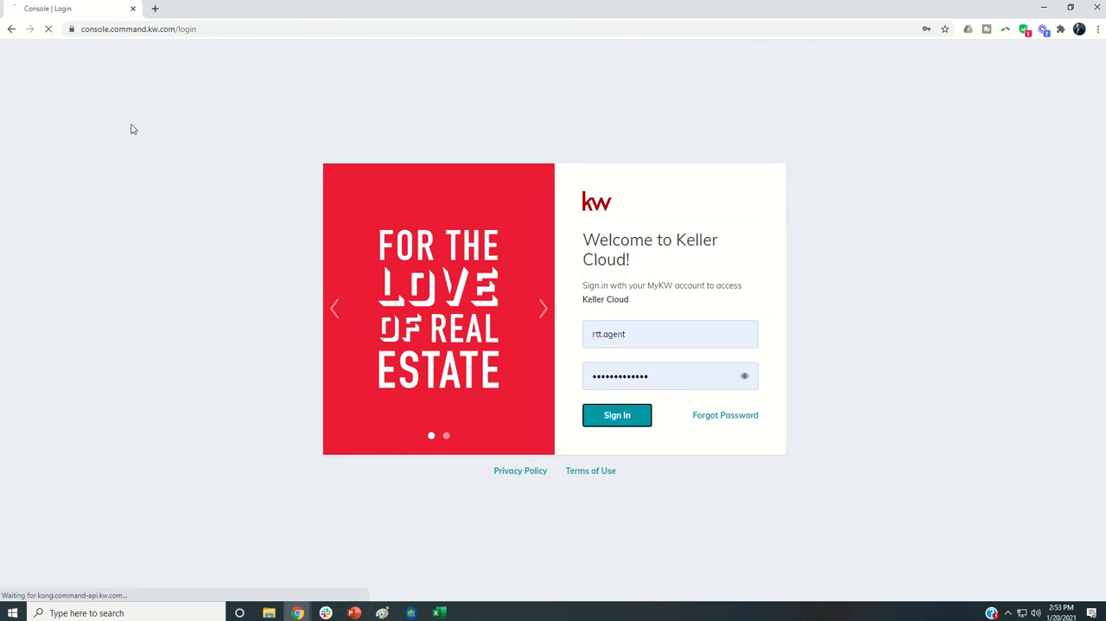
pyautogui.click(617, 415)
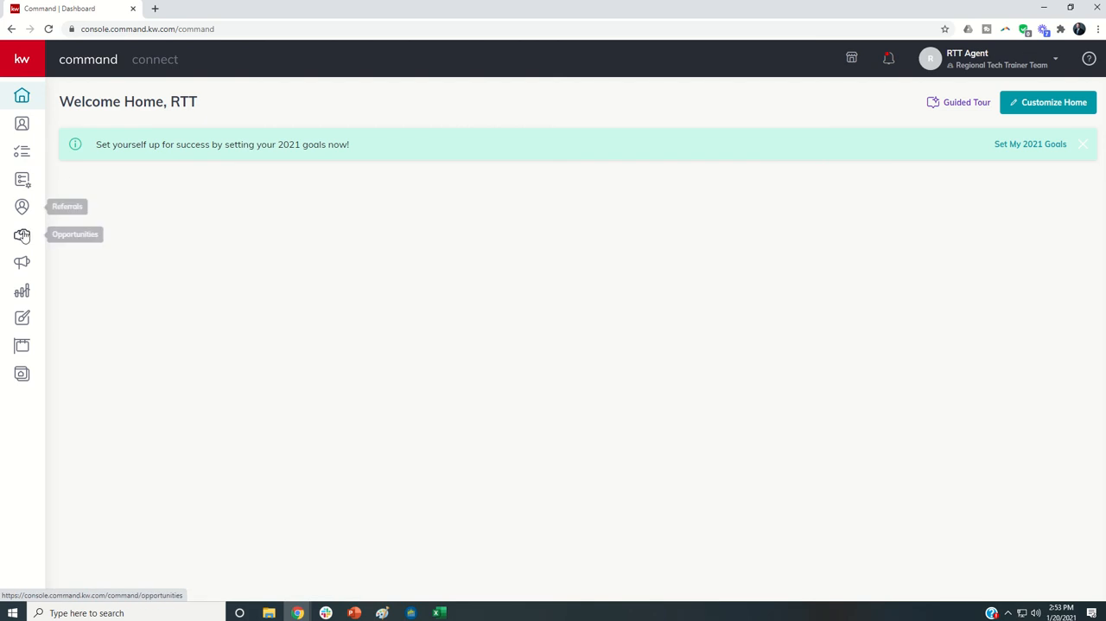
pyautogui.click(20, 236)
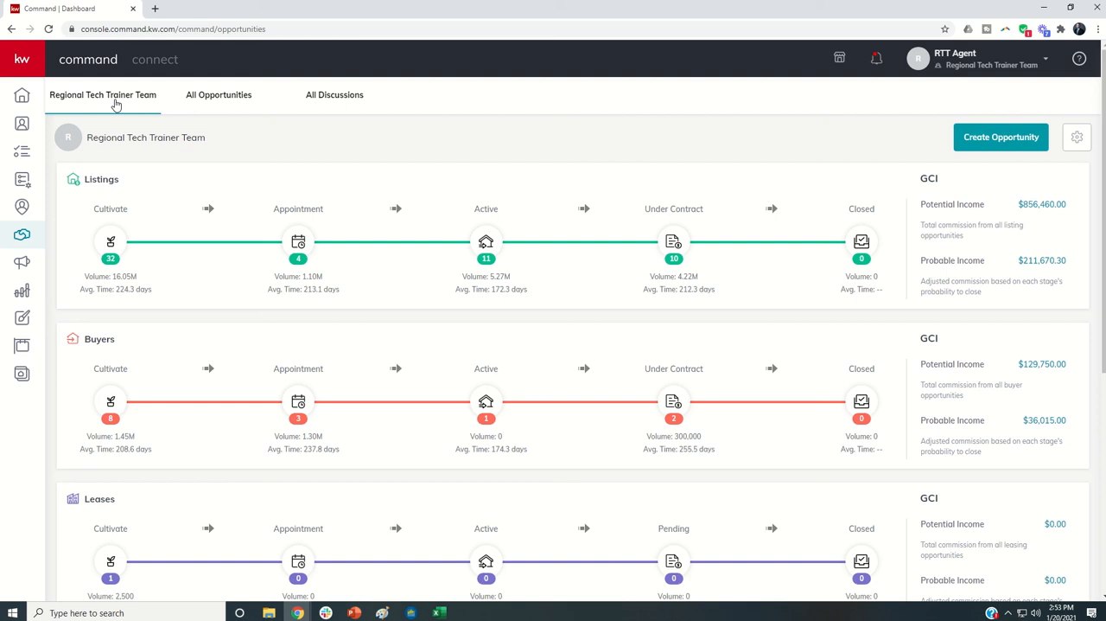
pyautogui.moveTo(117, 105)
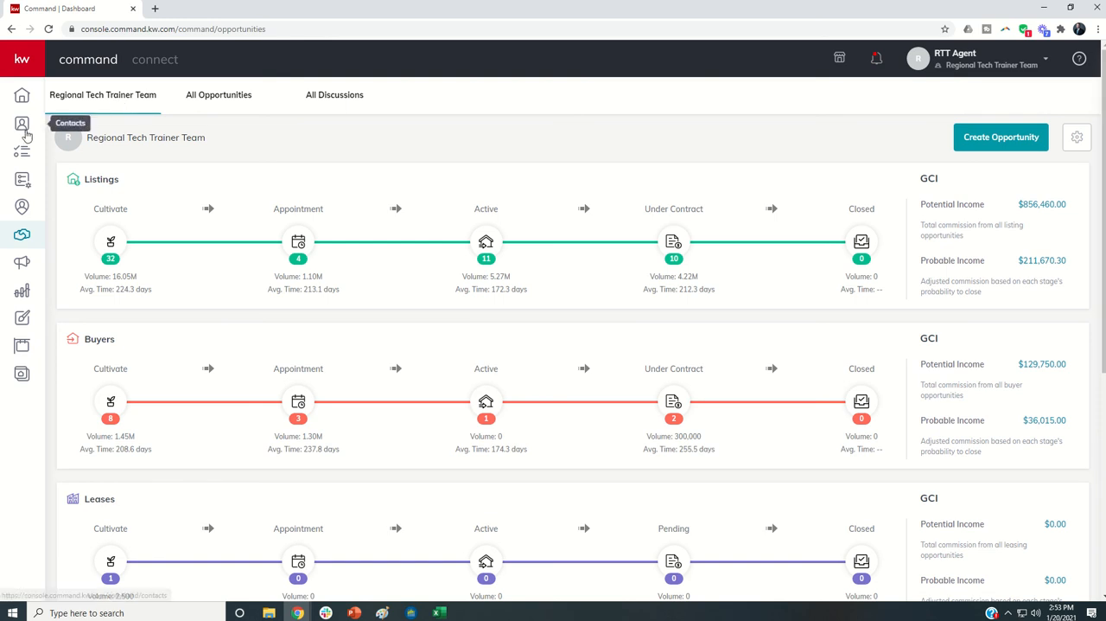
pyautogui.moveTo(124, 103)
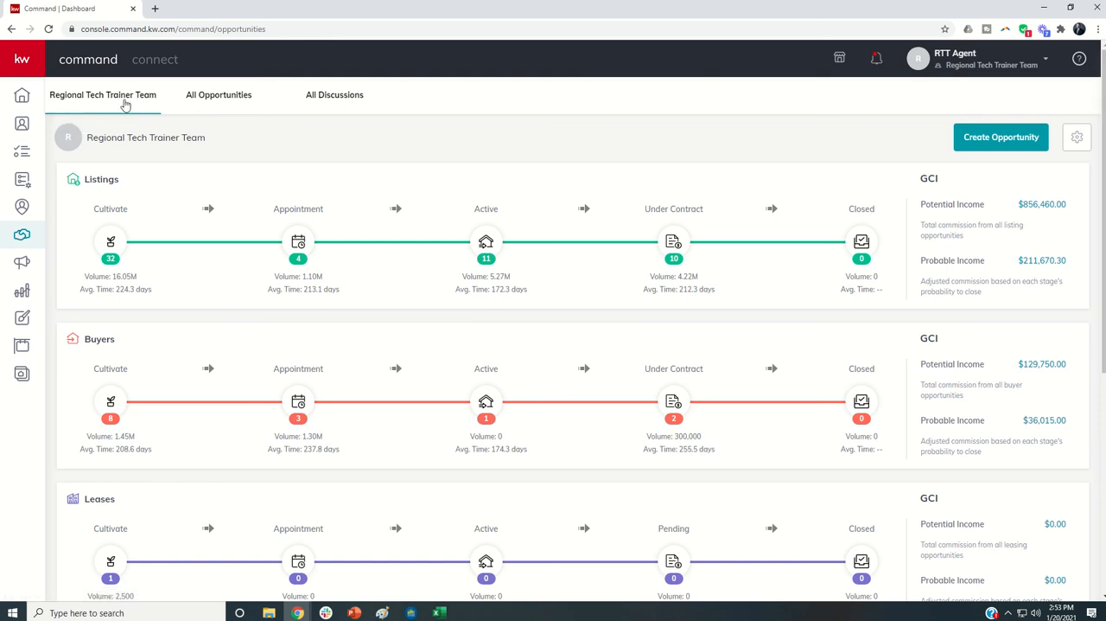
pyautogui.moveTo(21, 125)
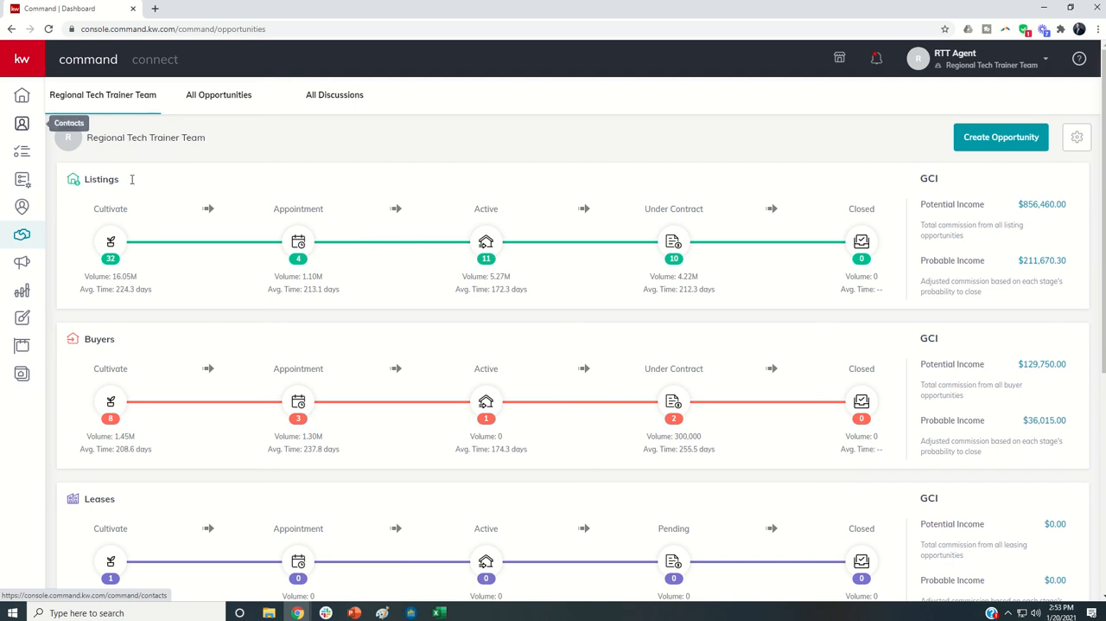
pyautogui.moveTo(246, 154)
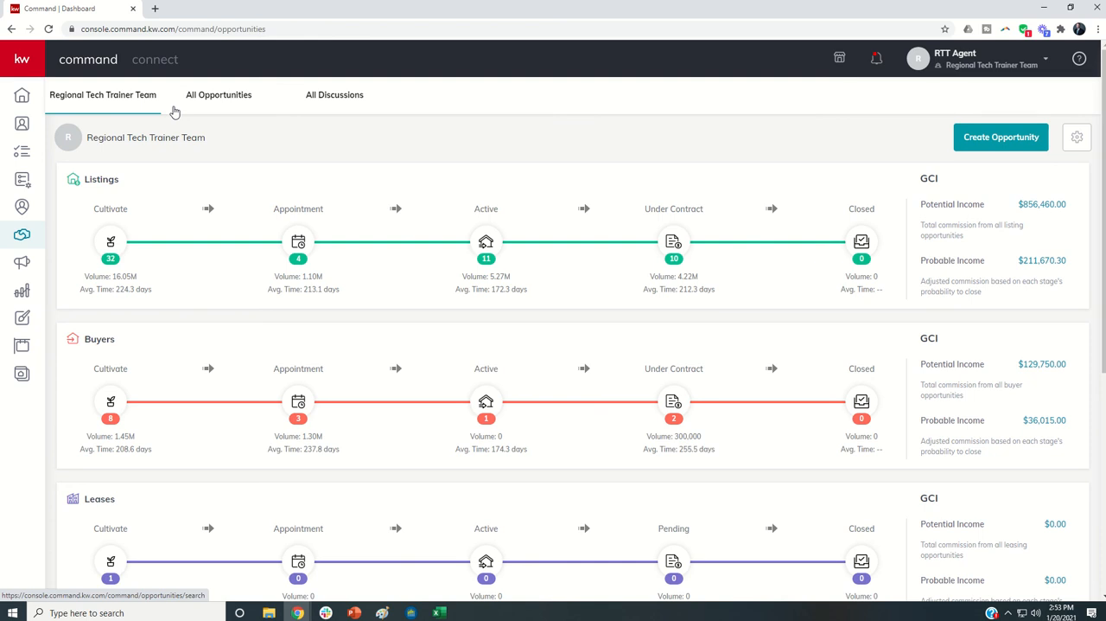
pyautogui.moveTo(173, 98)
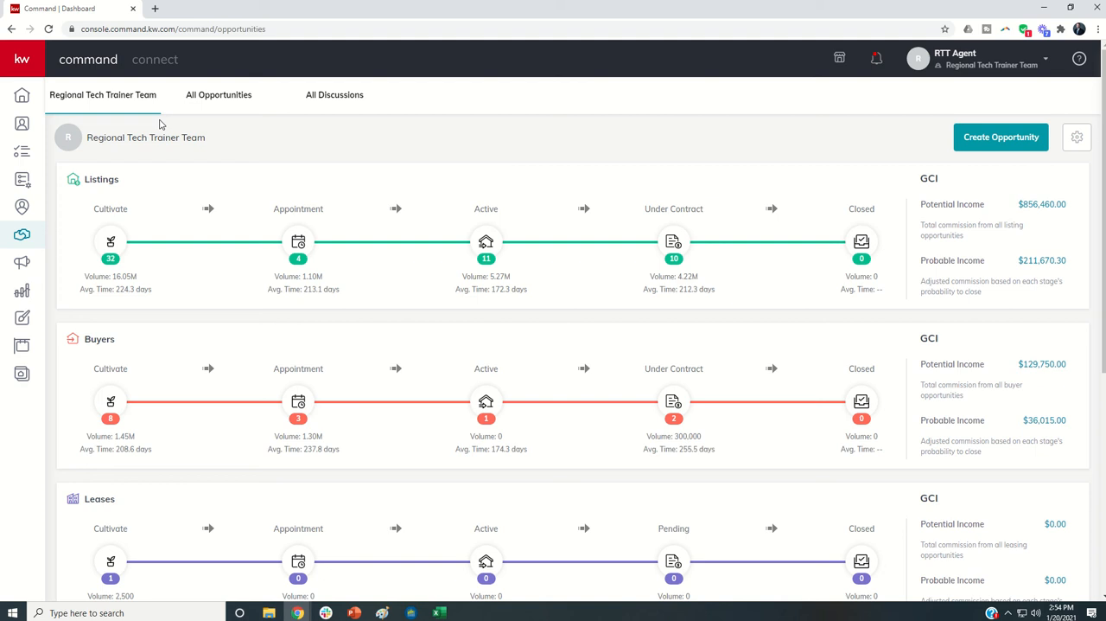
pyautogui.moveTo(218, 95)
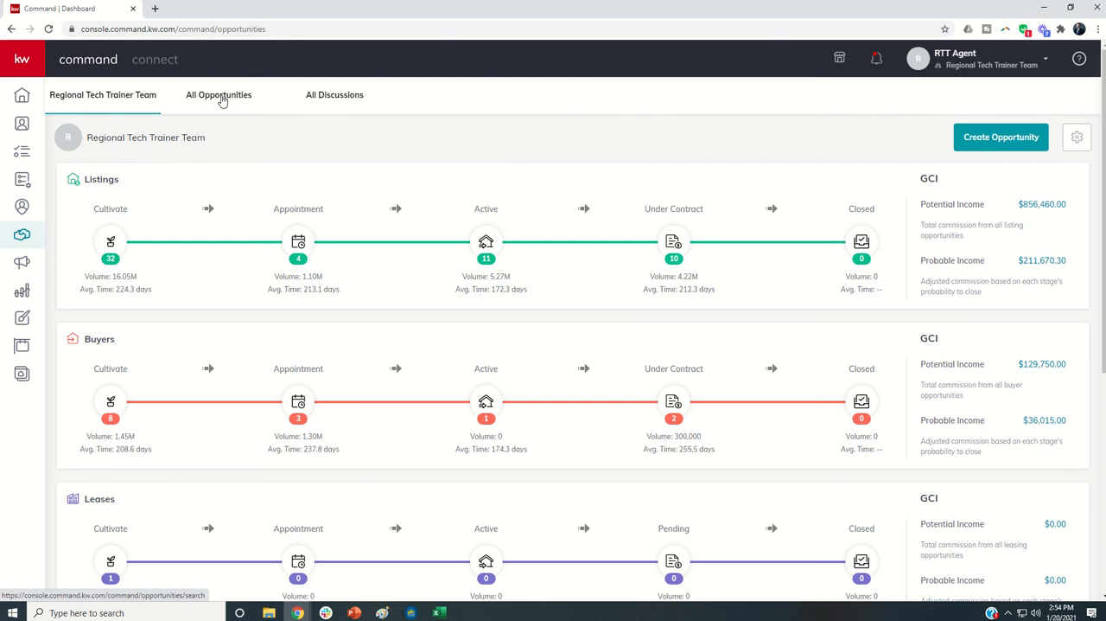
pyautogui.click(218, 95)
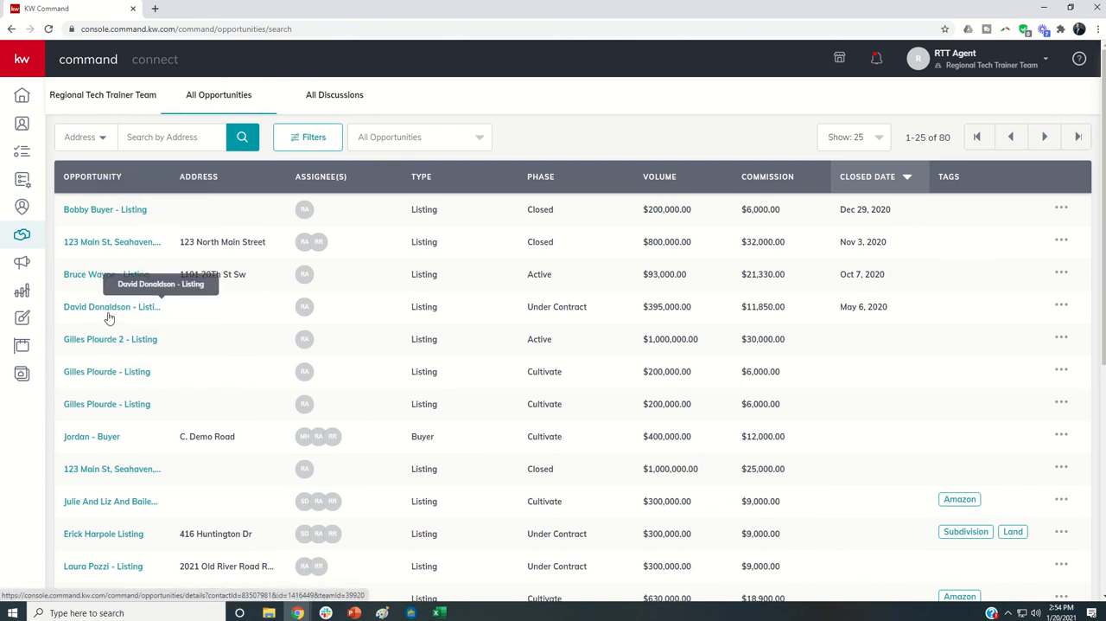
pyautogui.click(110, 306)
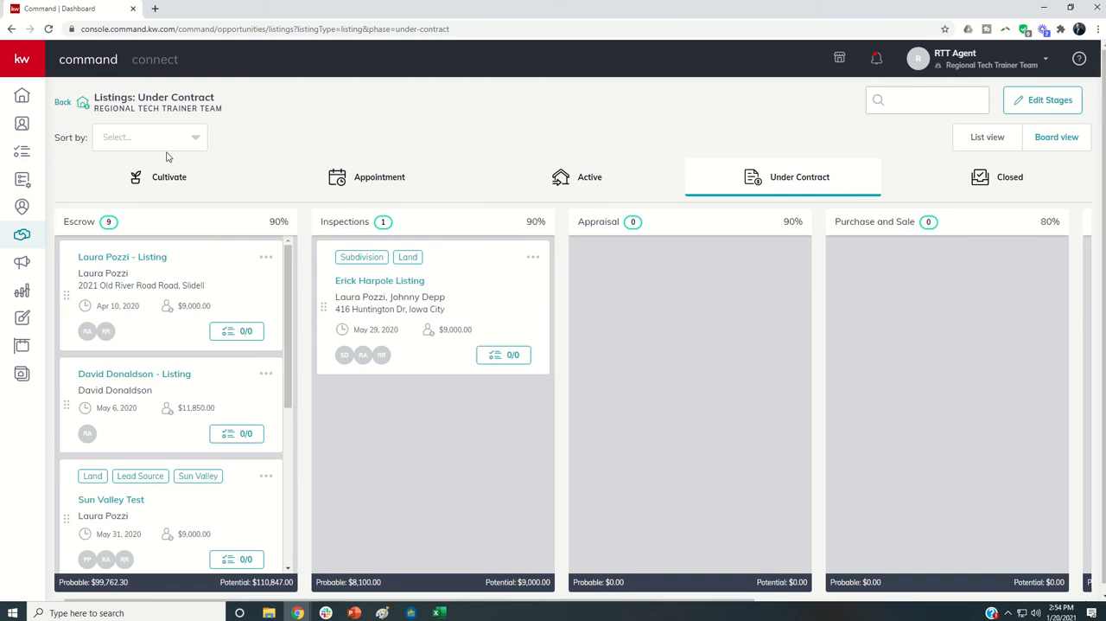
pyautogui.moveTo(62, 102)
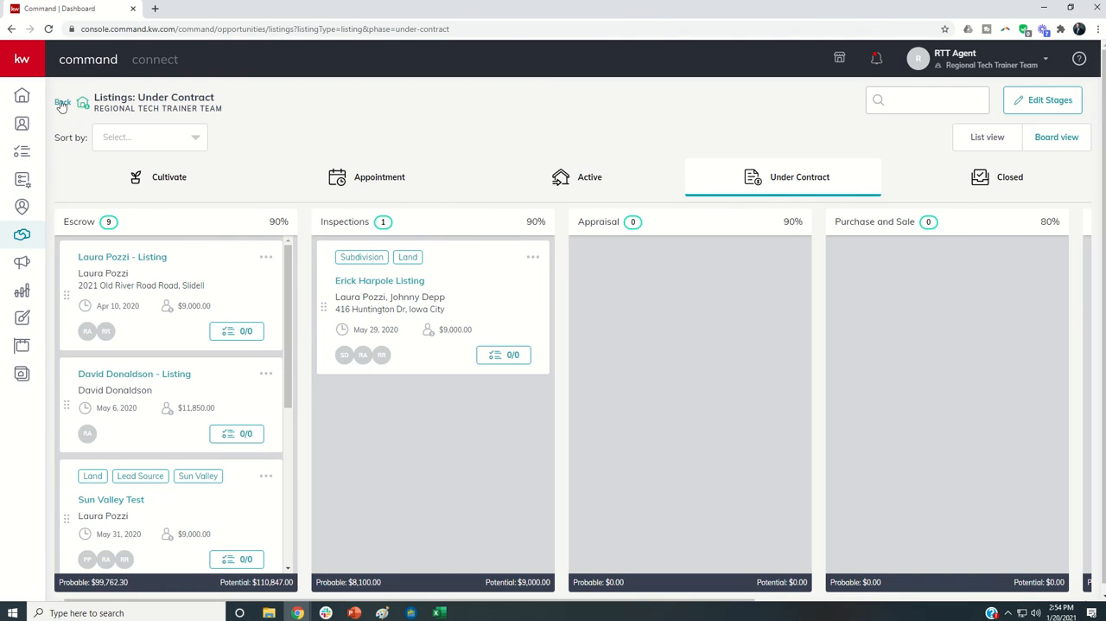
pyautogui.click(61, 102)
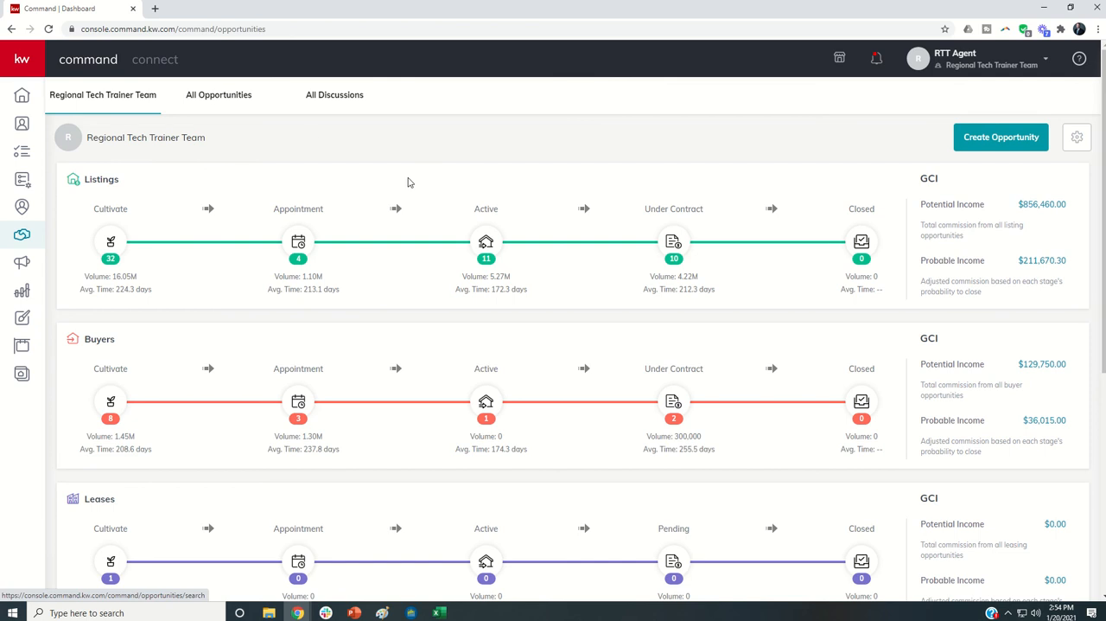
pyautogui.moveTo(576, 159)
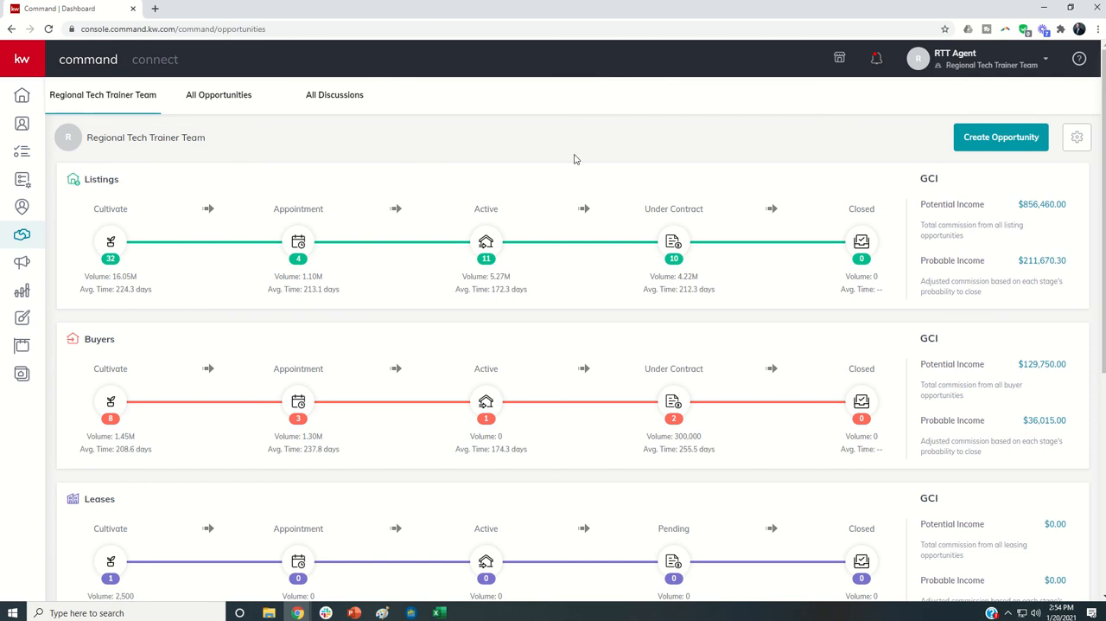